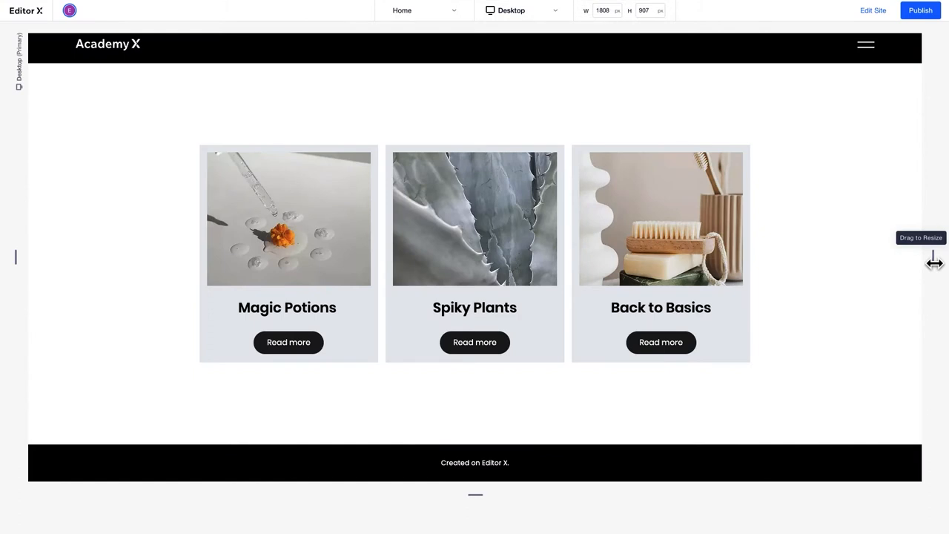
Resize the finished cards page down to mobile widths, then switch to the blank header-and-footer page
left_click_drag(935, 261, 904, 268)
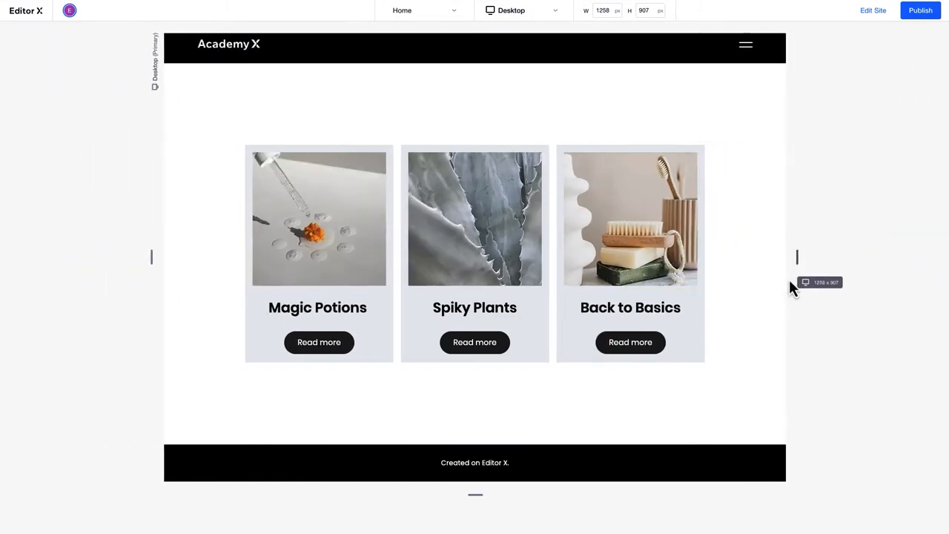
left_click_drag(799, 258, 735, 258)
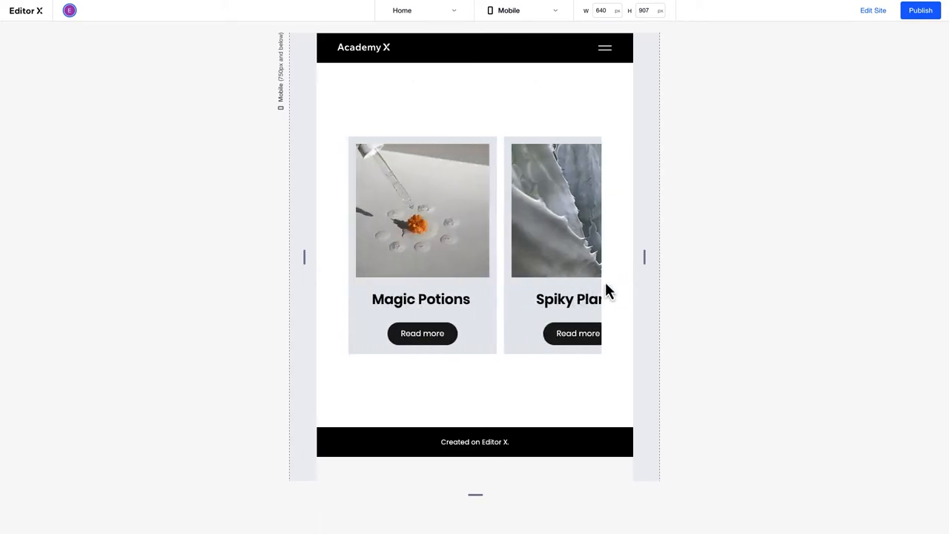
left_click_drag(644, 258, 671, 258)
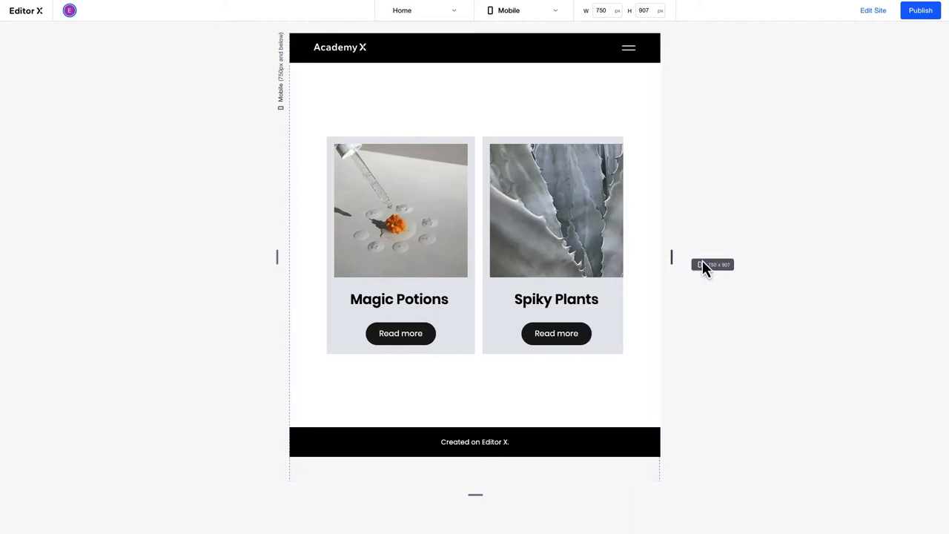
left_click(522, 10)
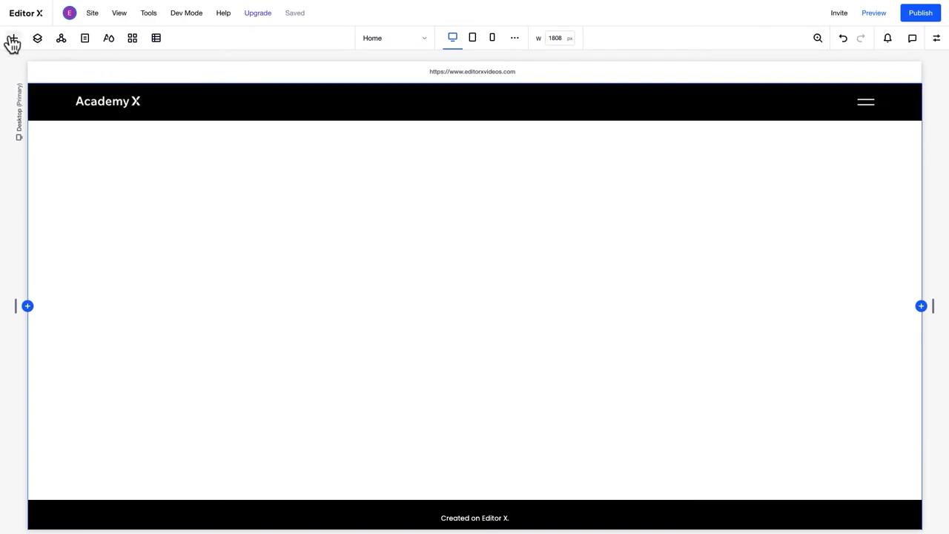
Add the three-card Cards repeater preset from Layout Tools to the blank page
left_click(12, 38)
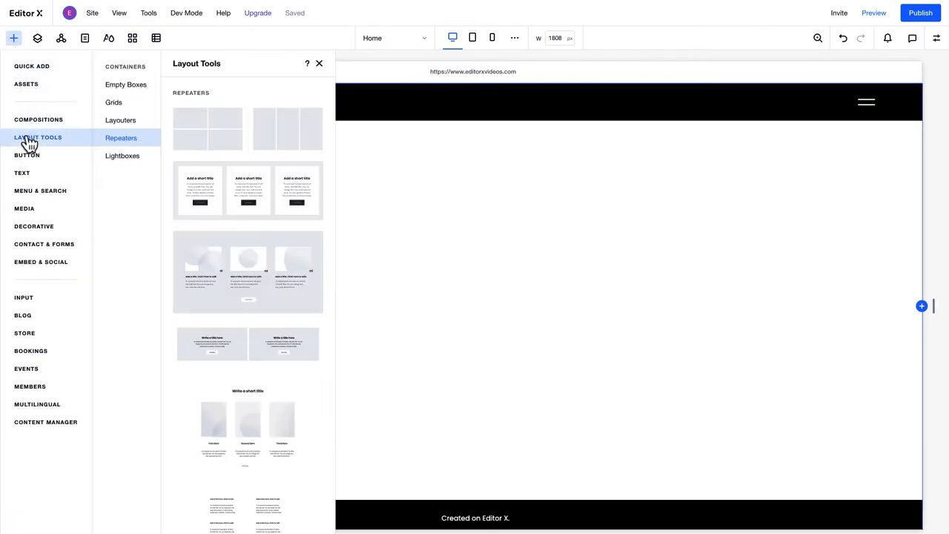
scroll("down", 3)
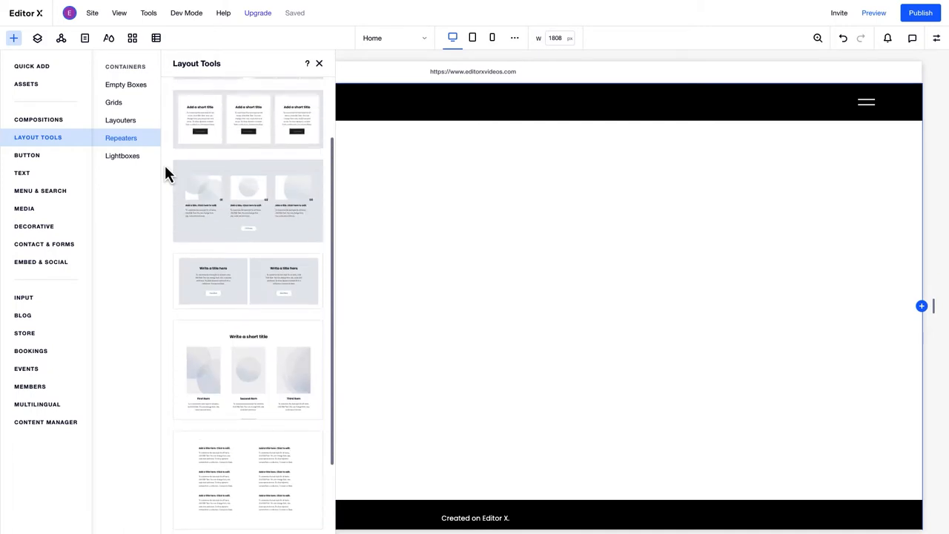
scroll("up", 3)
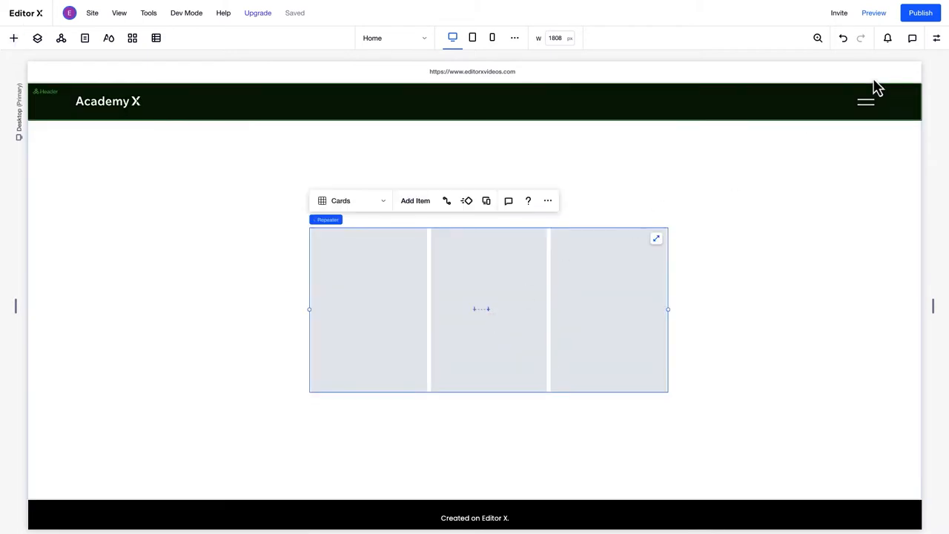
Add a fourth item to the Cards repeater, rename it, and let it wrap to a second row
left_click(938, 39)
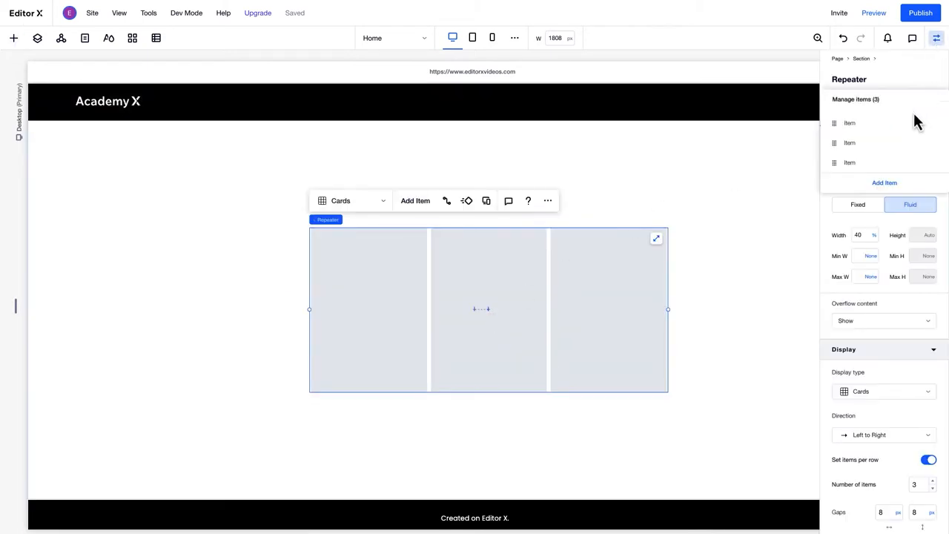
left_click(884, 181)
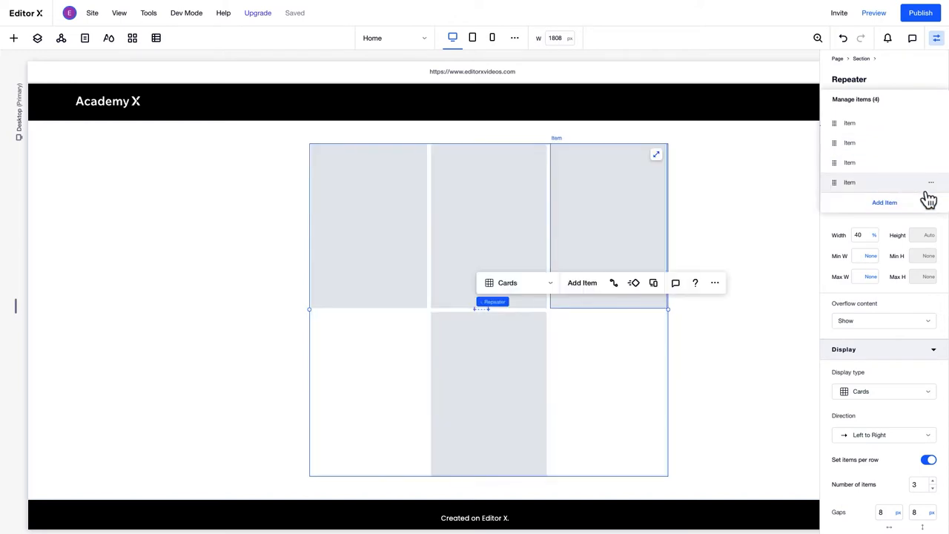
left_click(932, 181)
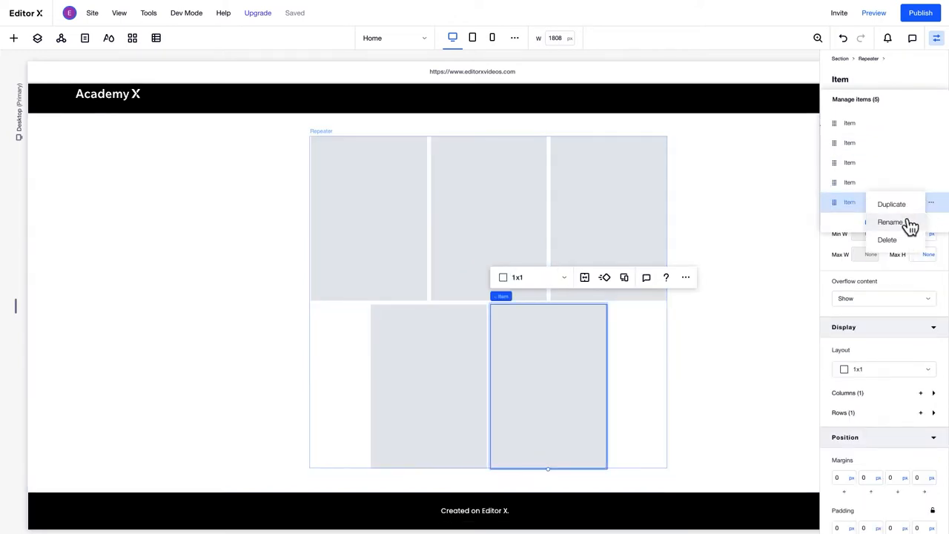
left_click(890, 222)
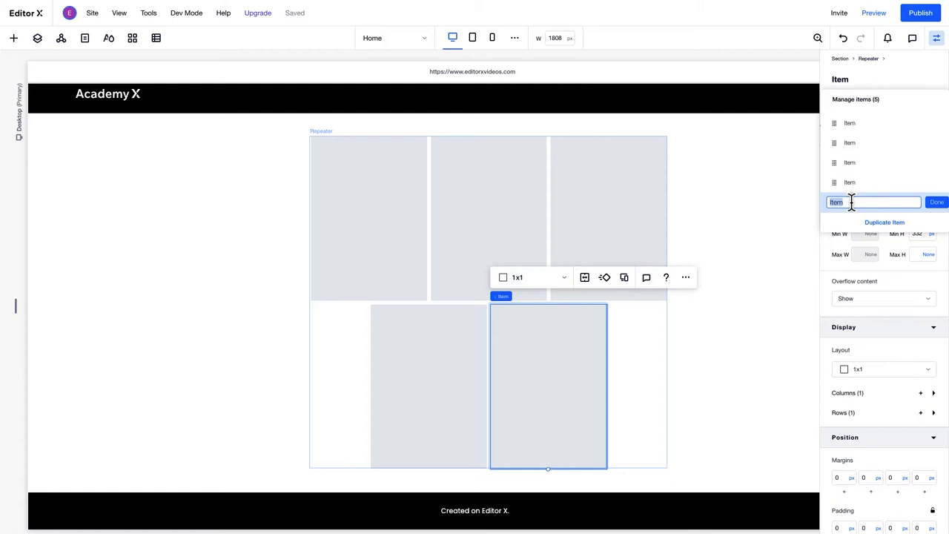
left_click(937, 201)
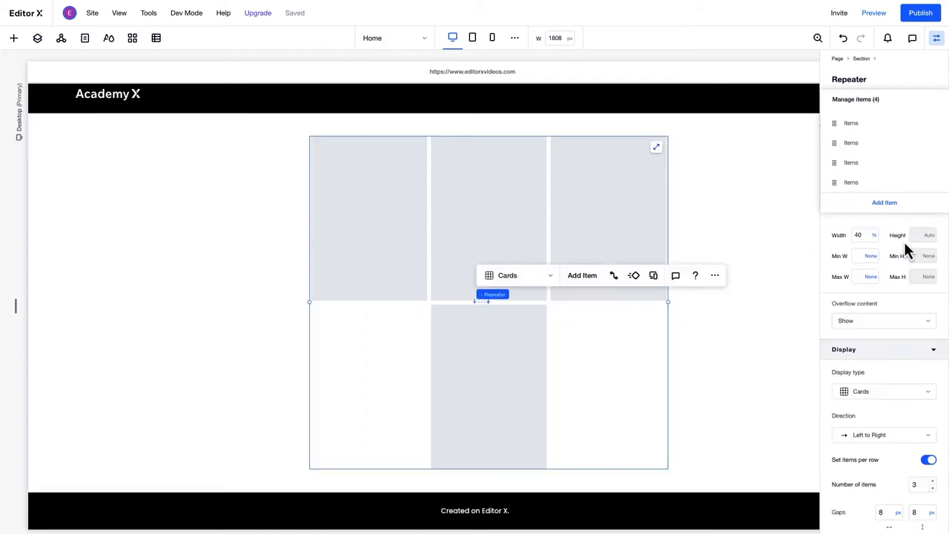
left_click(852, 114)
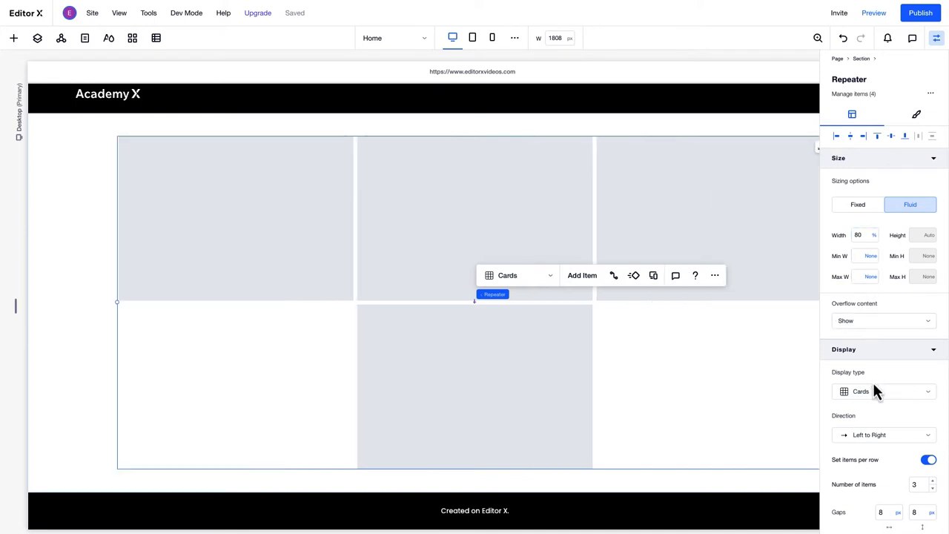
Set the repeater width to 80%, keeping Cards display and Left to Right direction
left_click(883, 392)
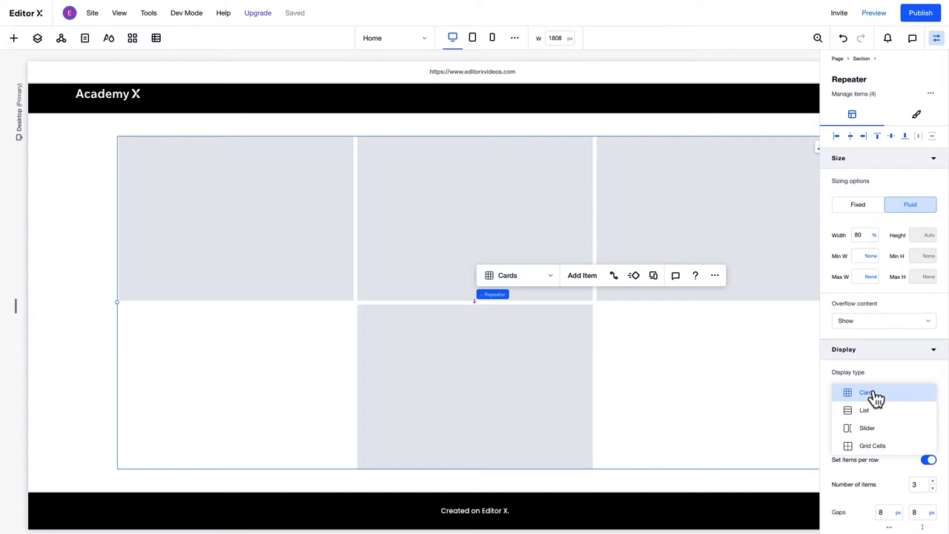
mouse_move(876, 433)
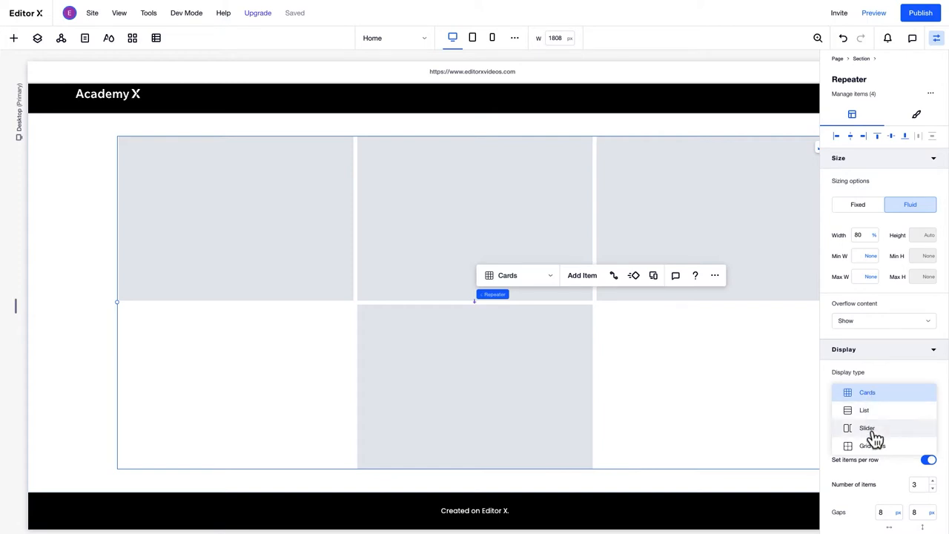
left_click(866, 391)
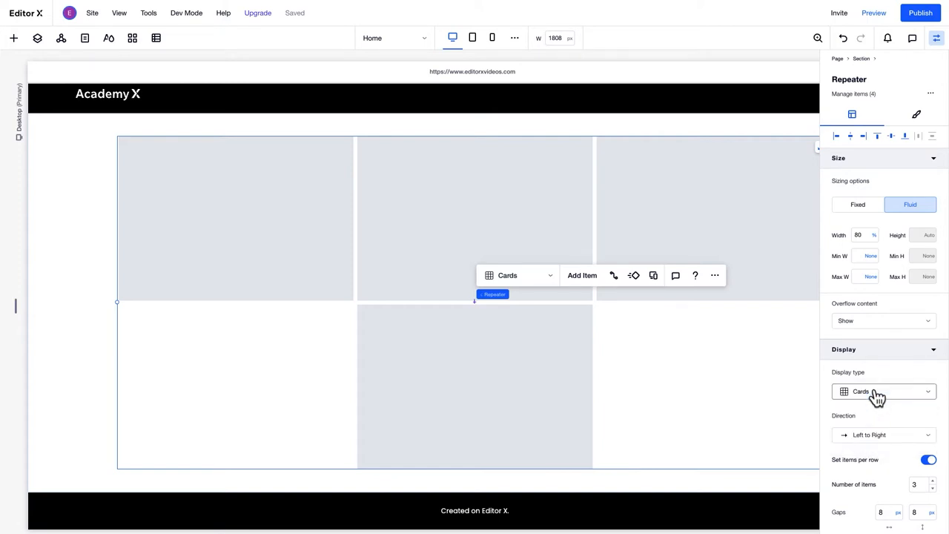
left_click(882, 434)
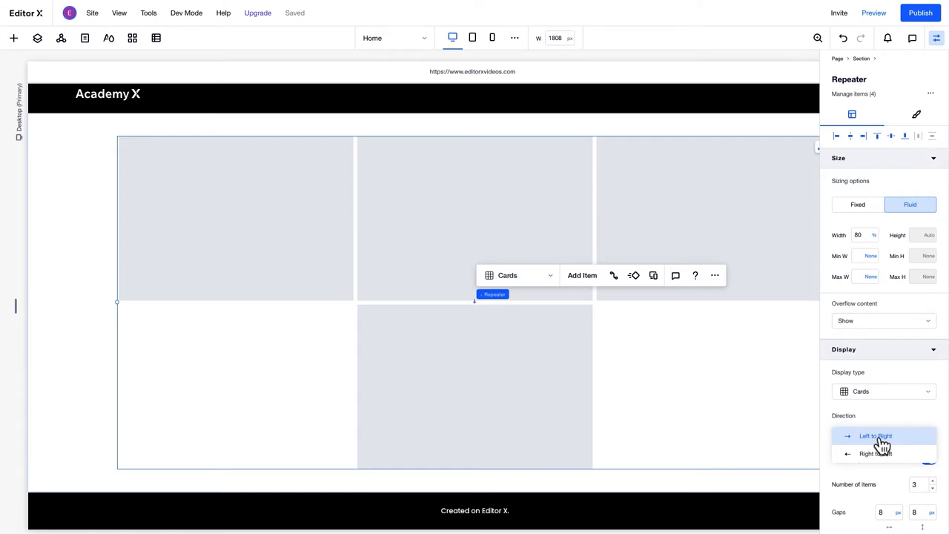
mouse_move(882, 454)
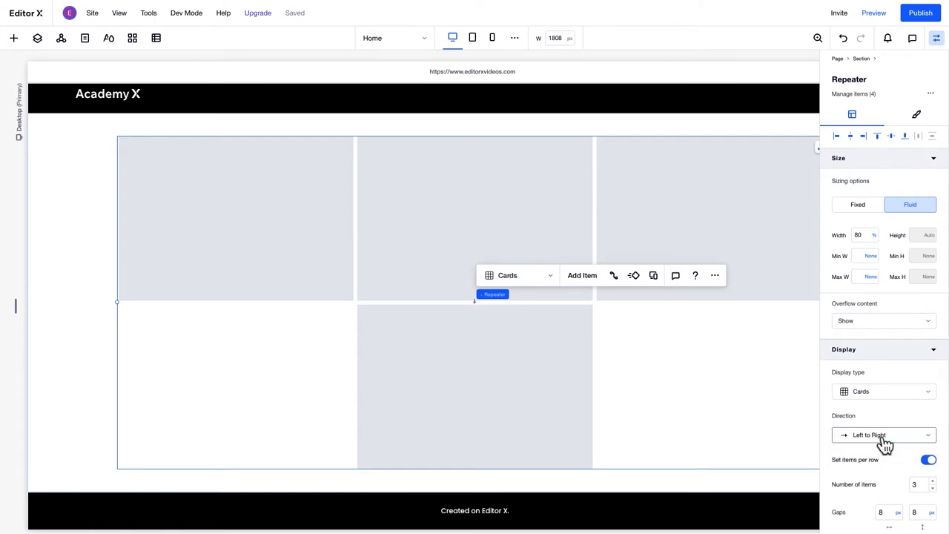
scroll("down", 3)
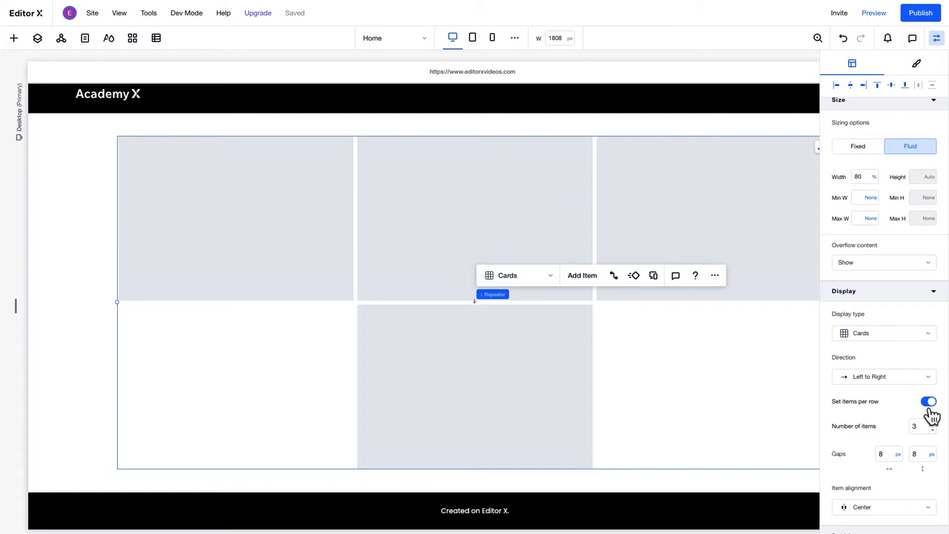
Review the items-per-row count and check the repeater at tablet then desktop width
left_click(923, 425)
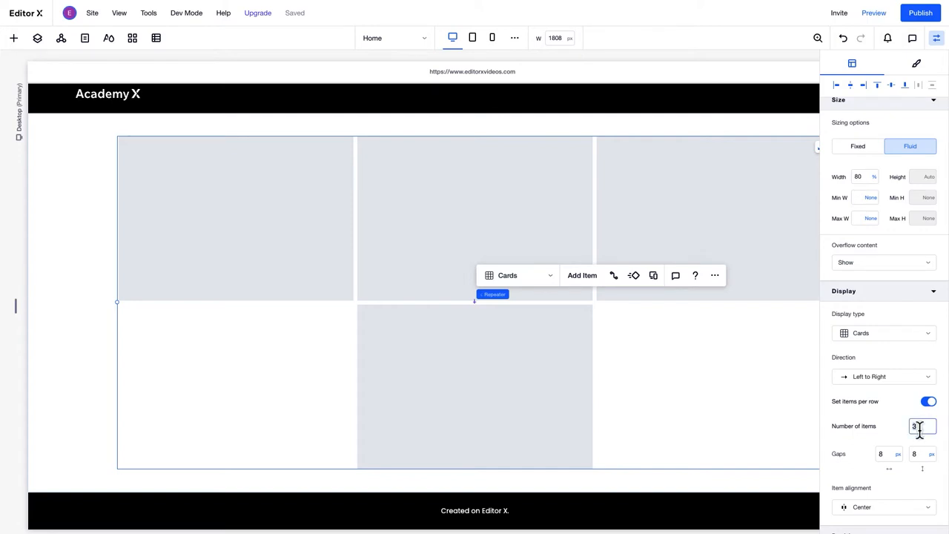
mouse_move(16, 313)
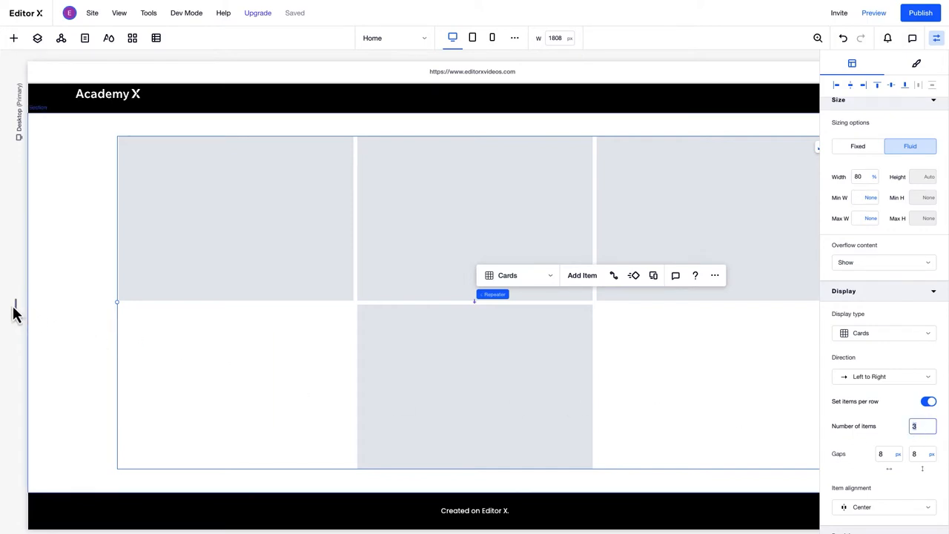
left_click(472, 39)
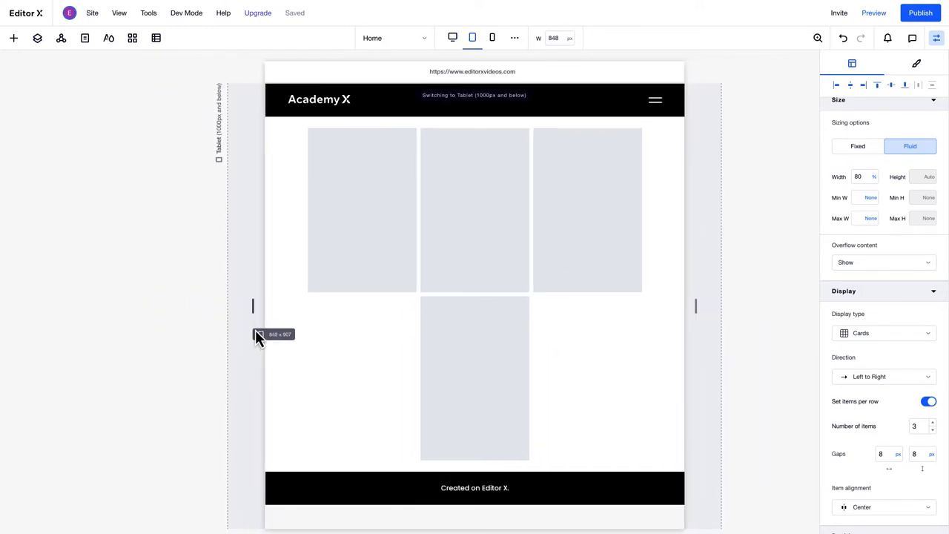
left_click(452, 39)
type("15")
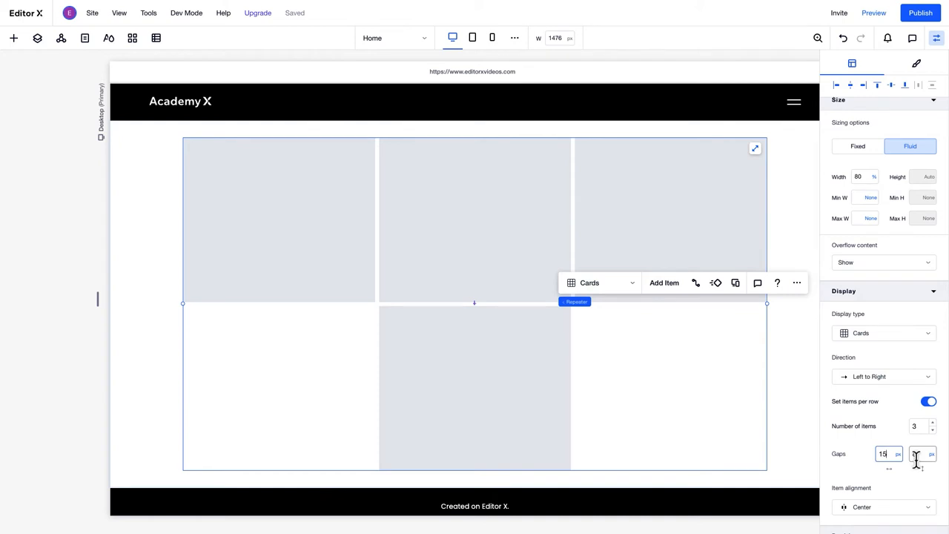
Set 15 px gaps between cards, trying Start alignment then returning to Center
left_click(883, 507)
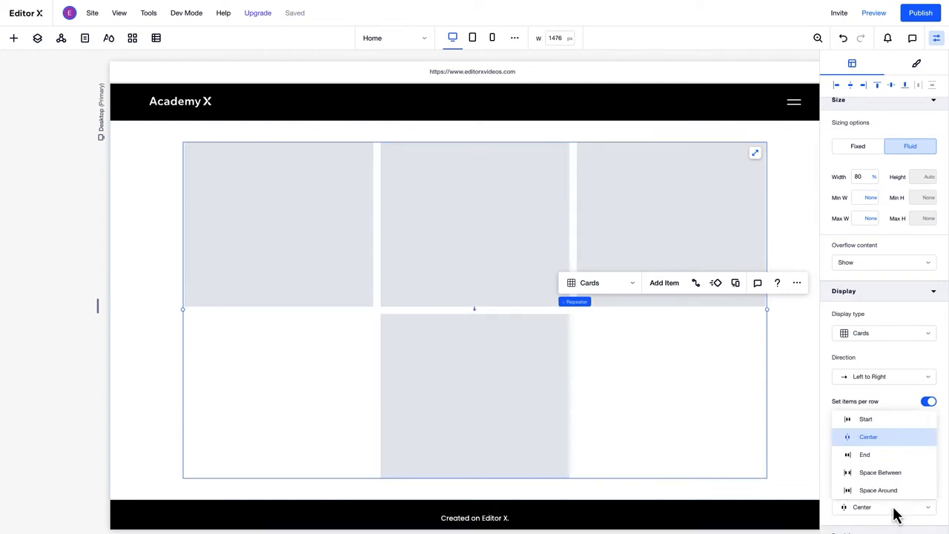
left_click(867, 419)
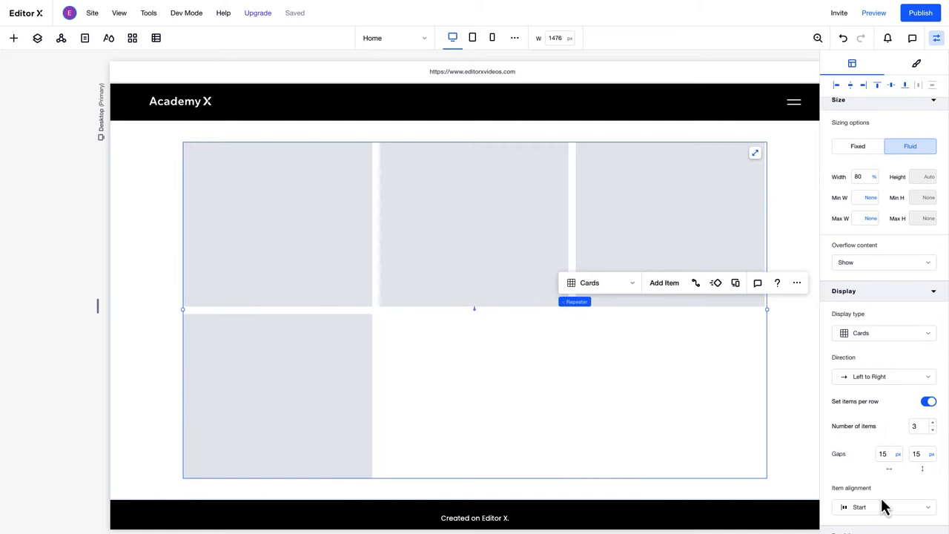
left_click(882, 507)
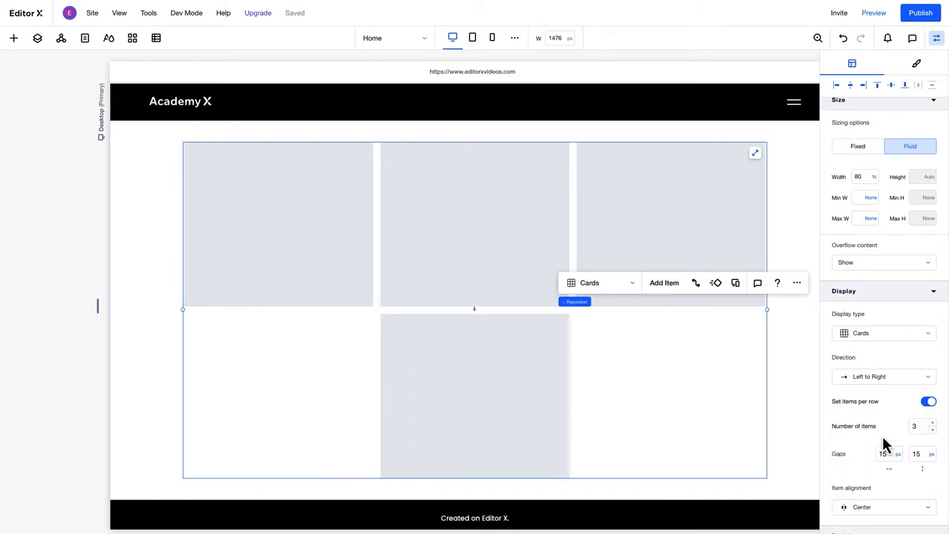
left_click(475, 393)
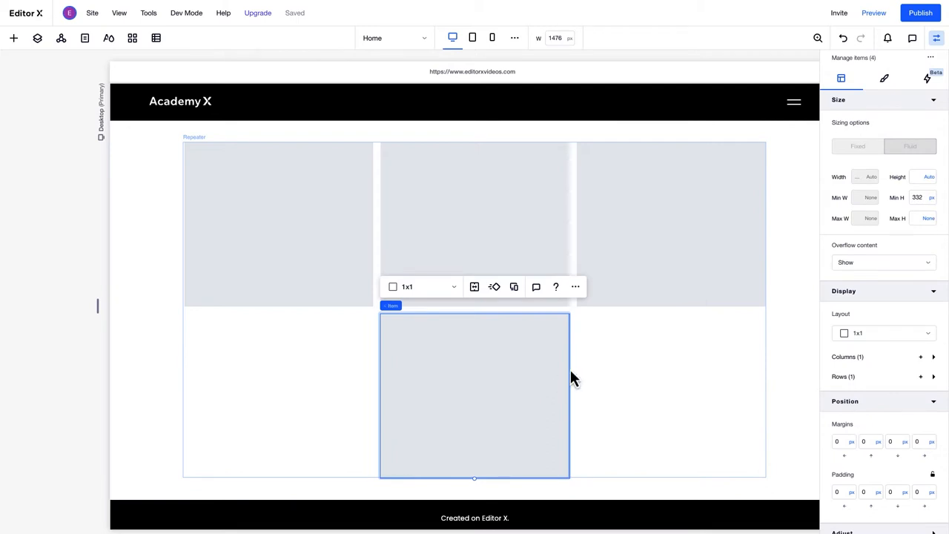
mouse_move(869, 192)
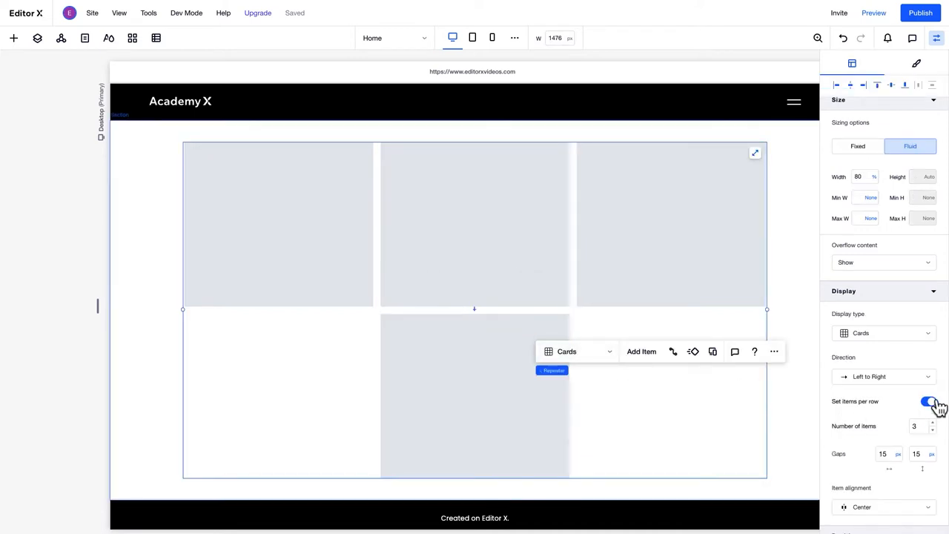
Stop fixing the number of cards per row and select one of the repeater's cards
left_click(929, 401)
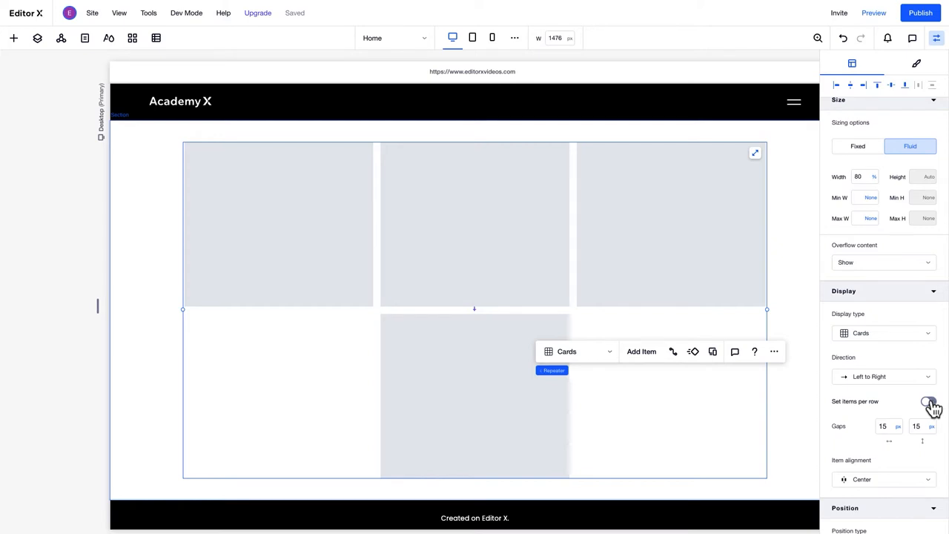
left_click(929, 401)
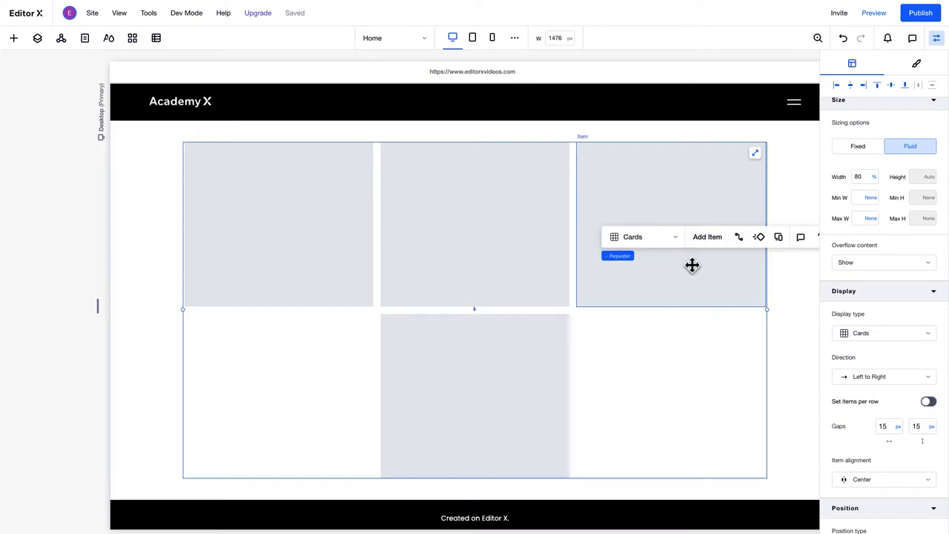
left_click(670, 222)
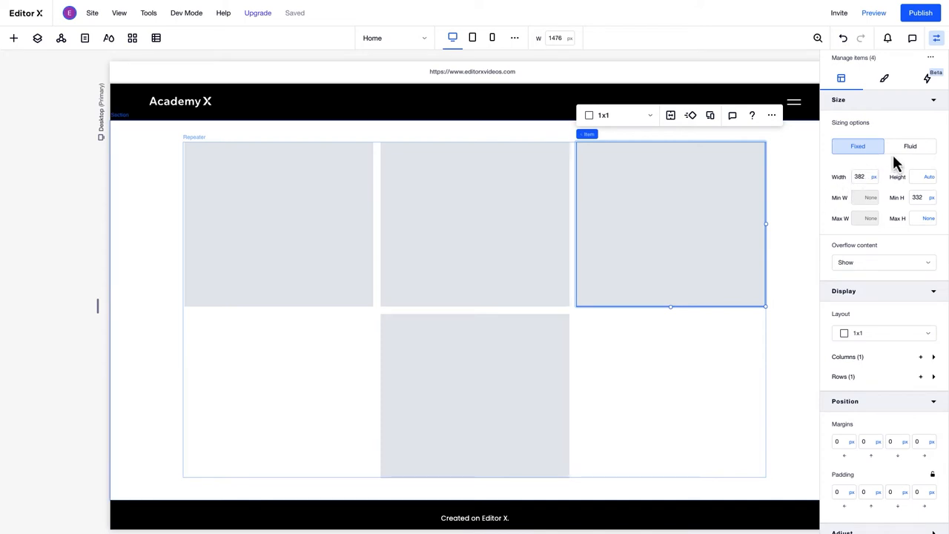
Make the card fluid at 25% width with a 300 px minimum width
left_click(911, 147)
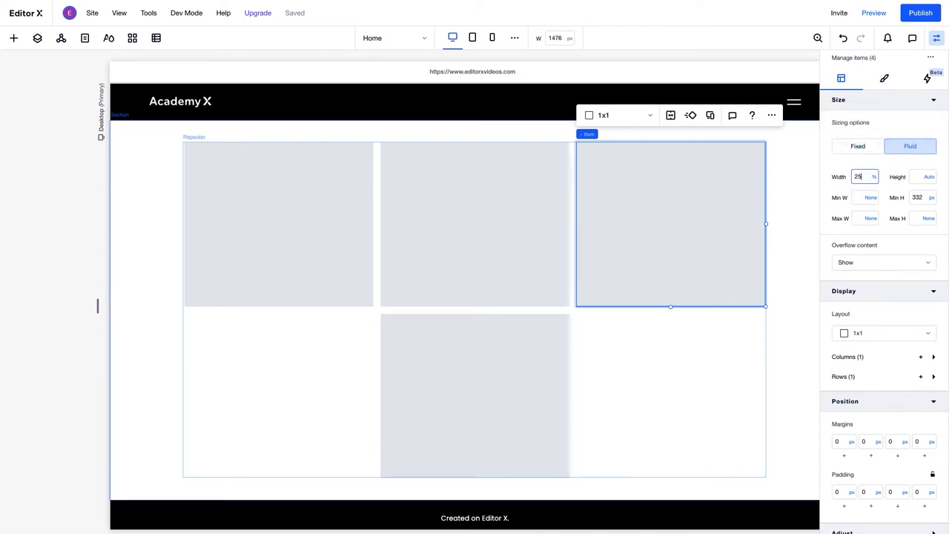
type("25")
left_click(864, 198)
type("300")
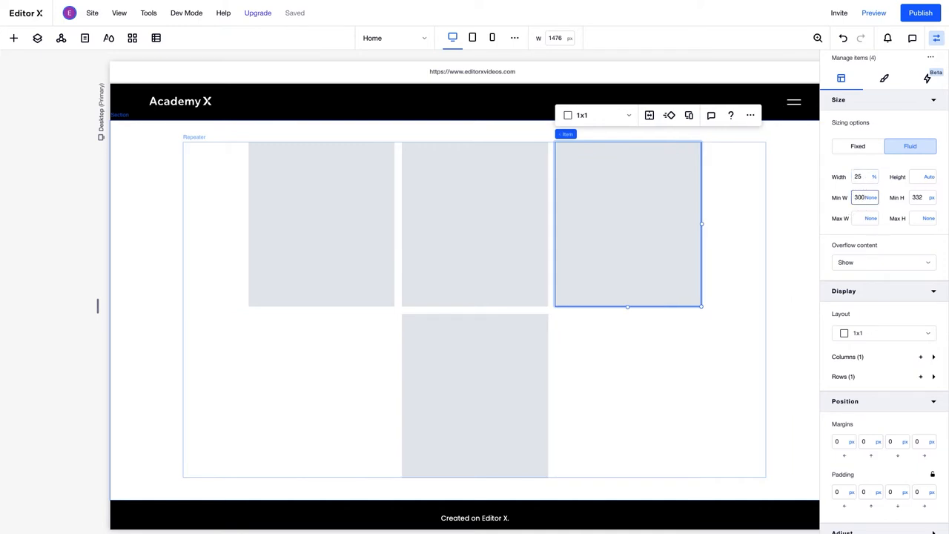
left_click(861, 198)
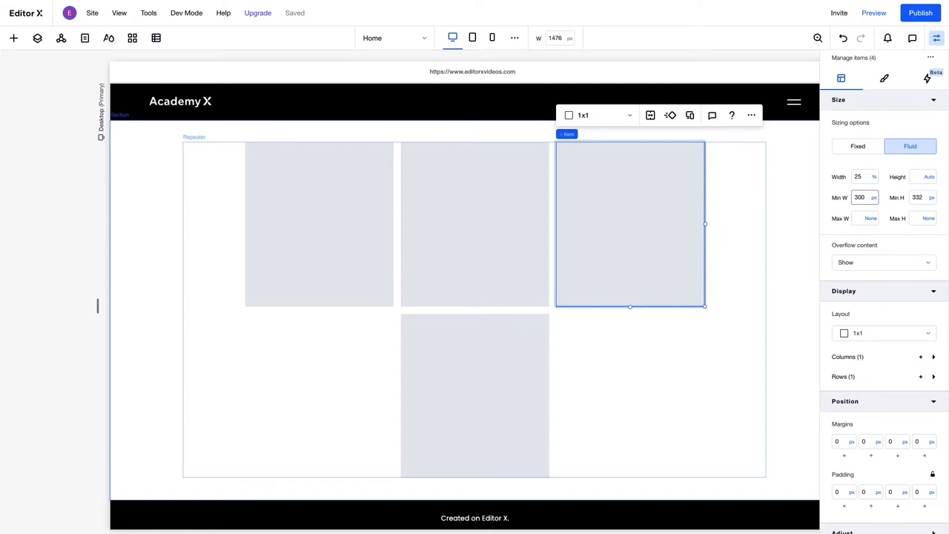
left_click(475, 393)
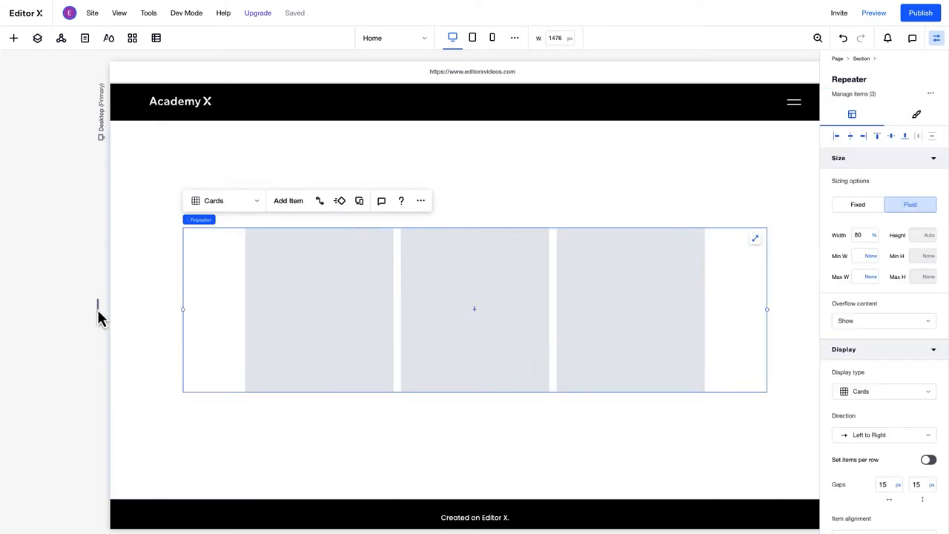
left_click(472, 39)
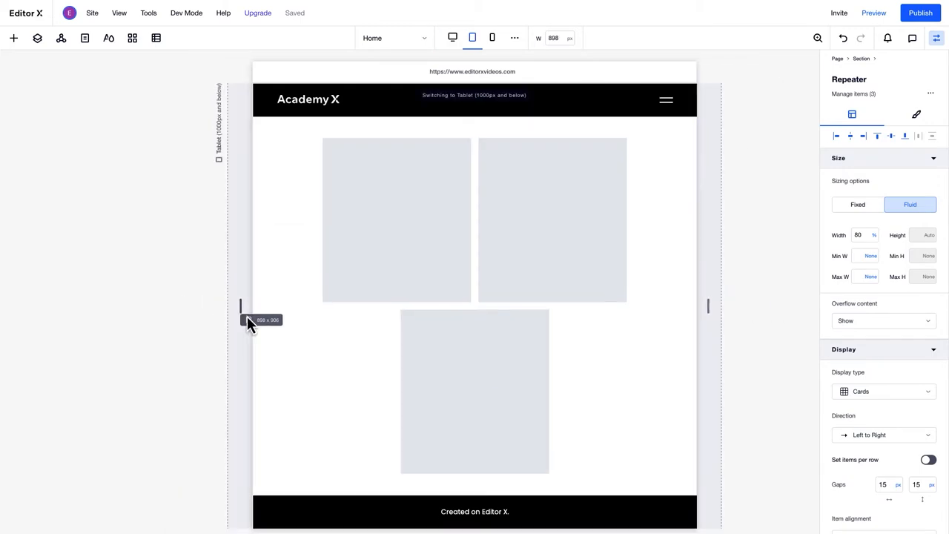
left_click_drag(250, 320, 213, 324)
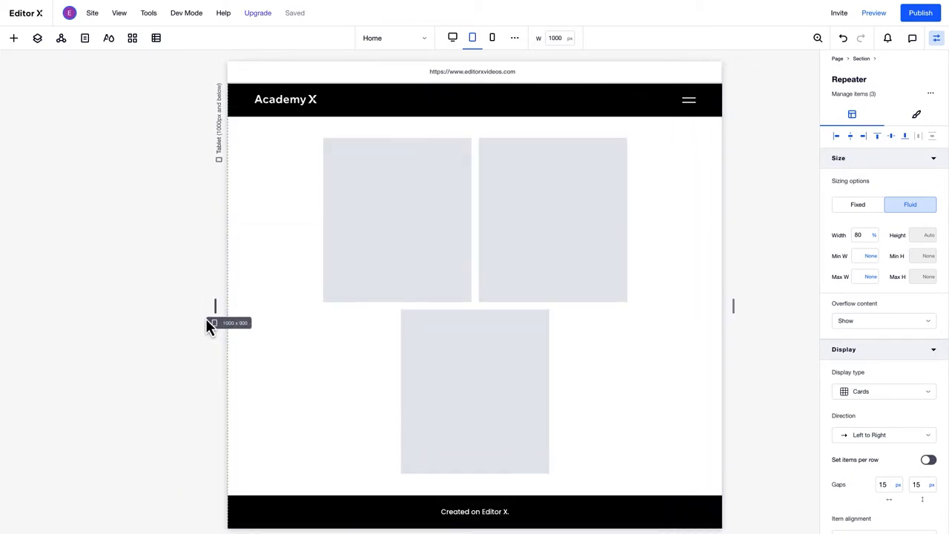
left_click(452, 38)
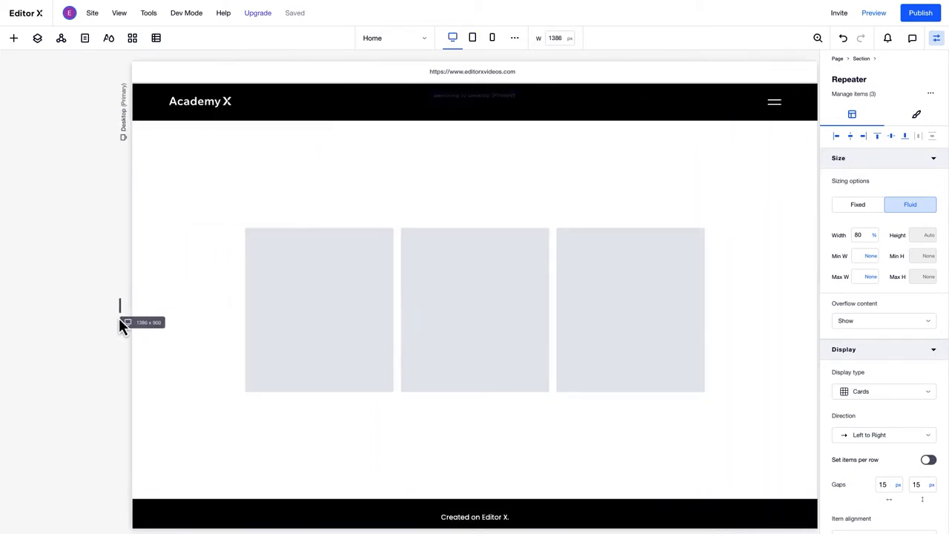
left_click_drag(122, 305, 101, 306)
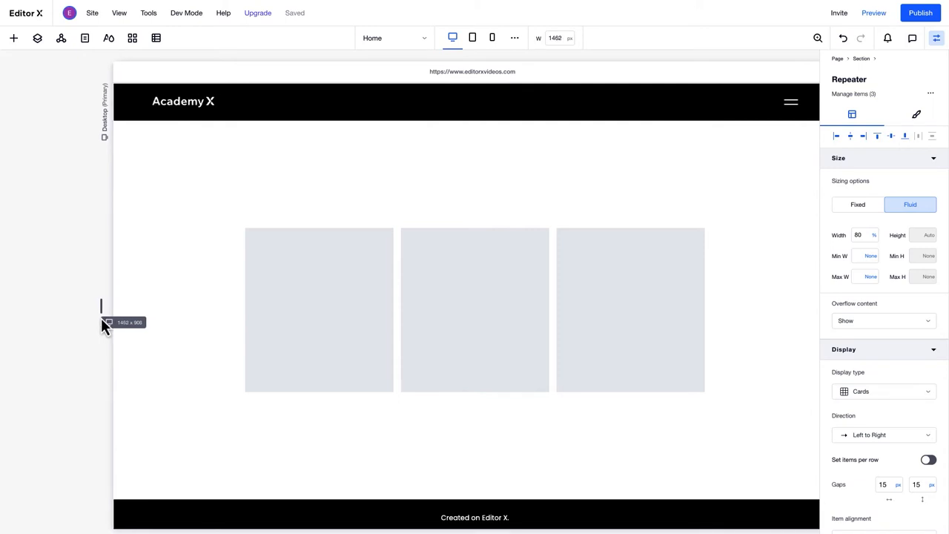
left_click(475, 310)
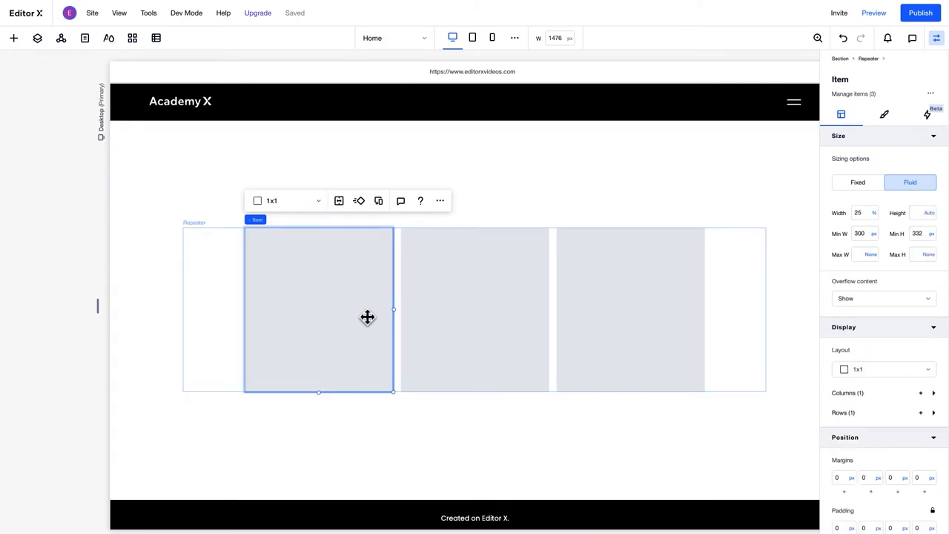
mouse_move(300, 202)
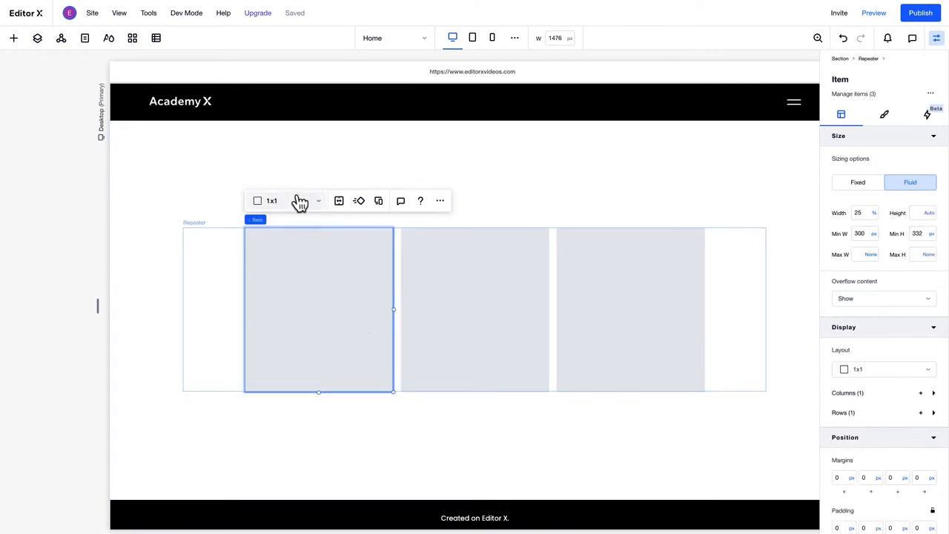
mouse_move(295, 303)
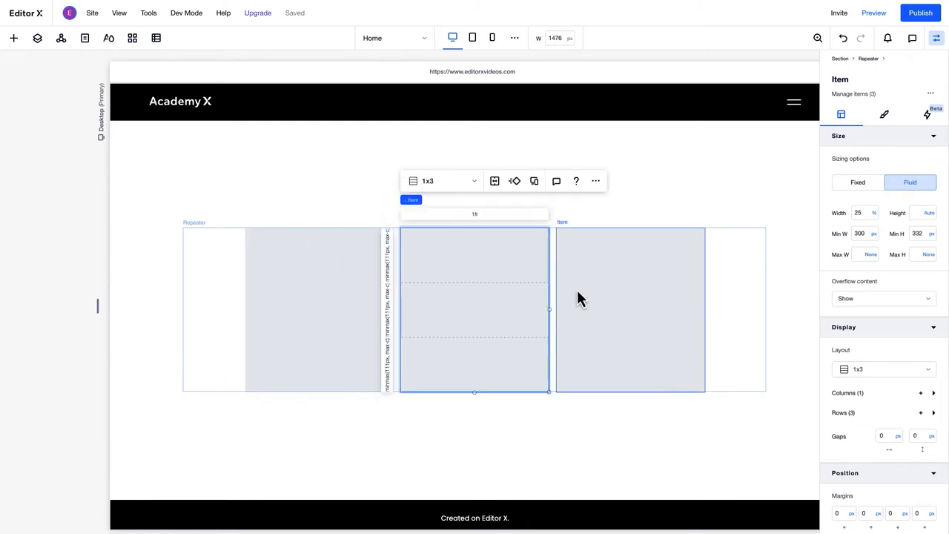
Apply a 1x3 grid layout to the card and expand its row sizes in the Inspector
left_click(631, 310)
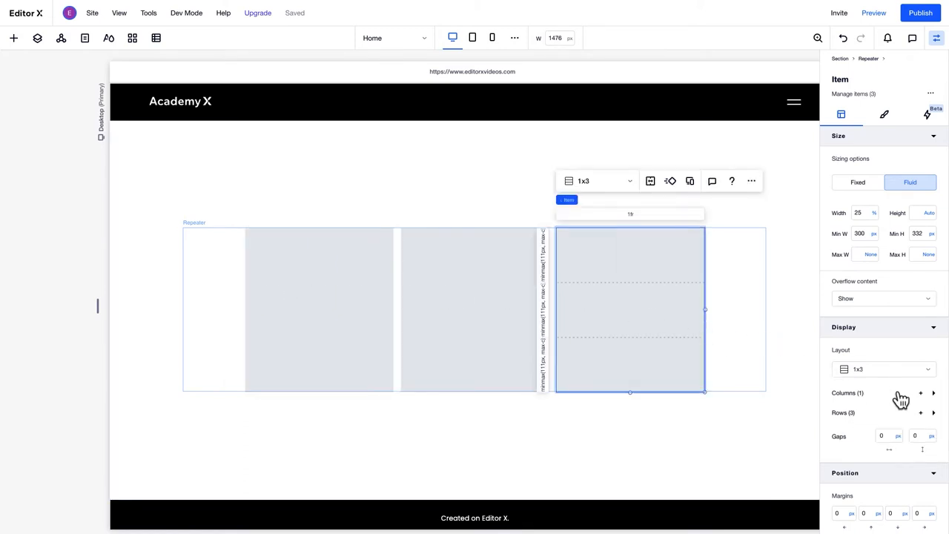
left_click(934, 412)
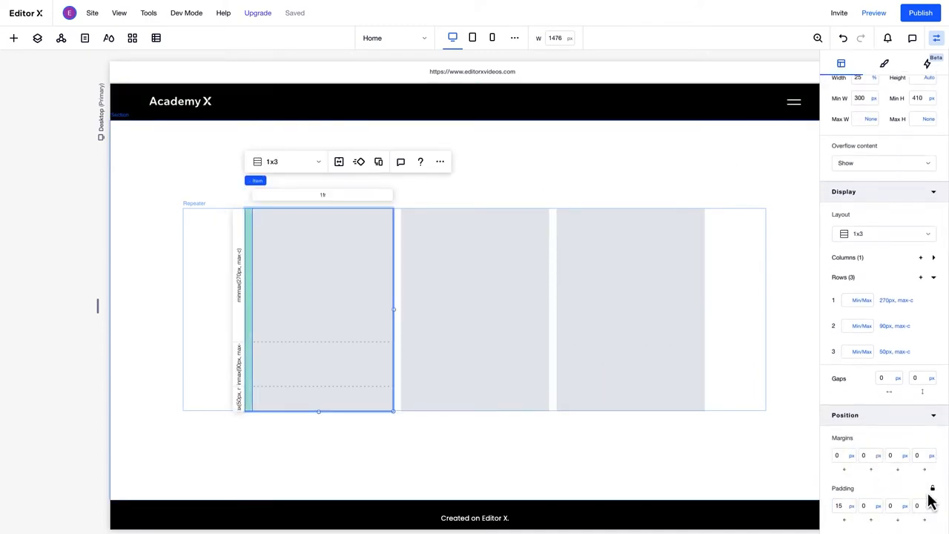
Set 15 px card padding and drop a mountain image and 'Add a Title' heading into the card rows
left_click(629, 312)
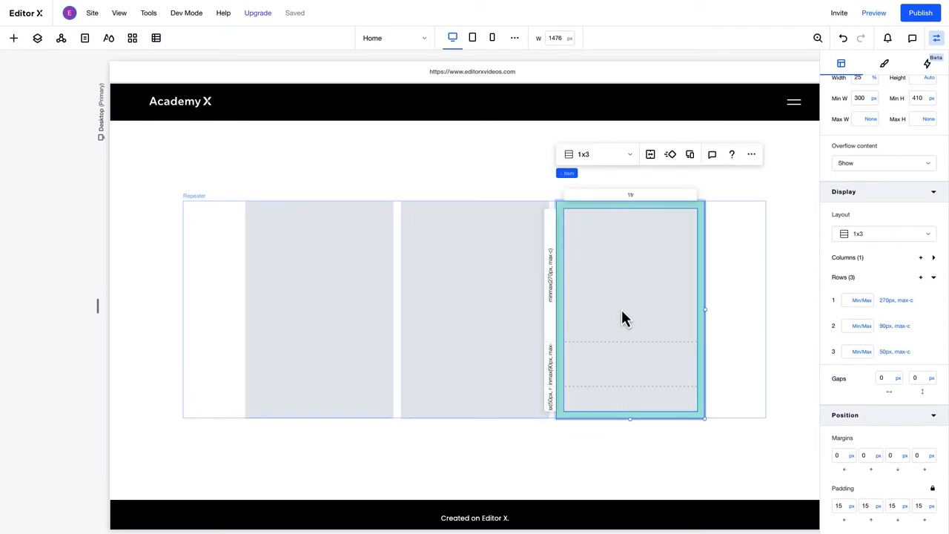
mouse_move(14, 39)
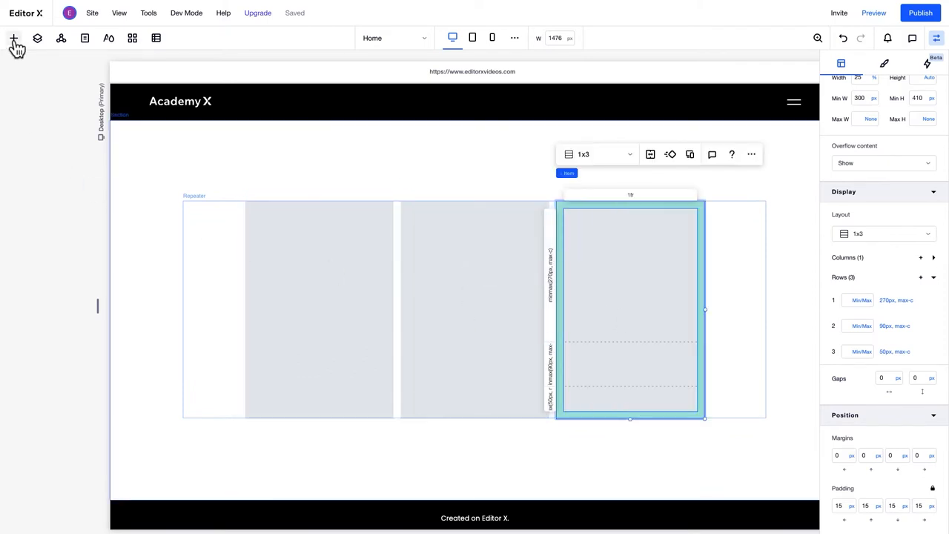
left_click(13, 38)
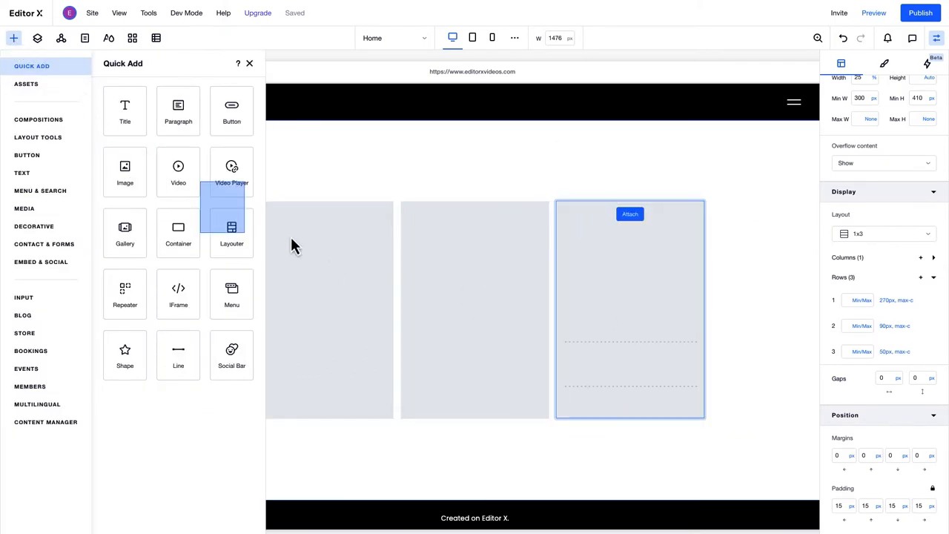
left_click(124, 171)
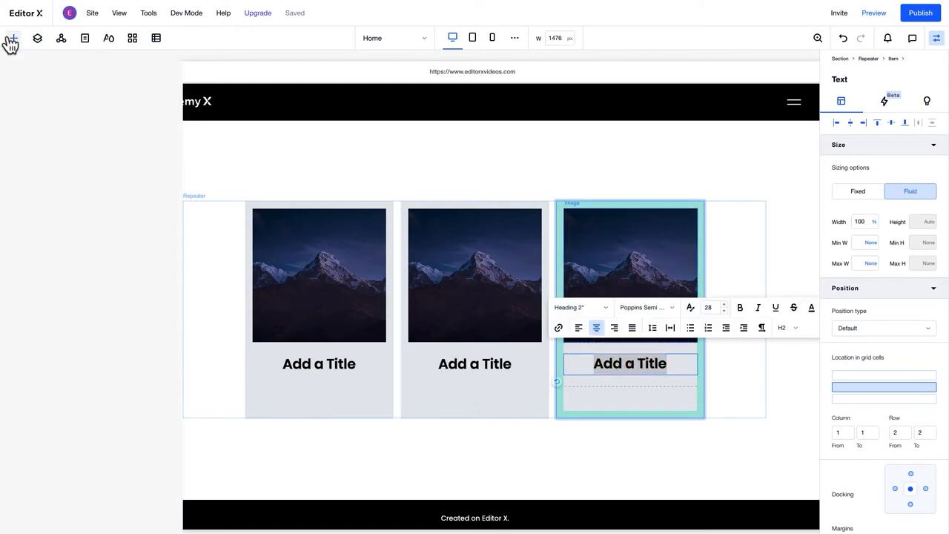
left_click(12, 39)
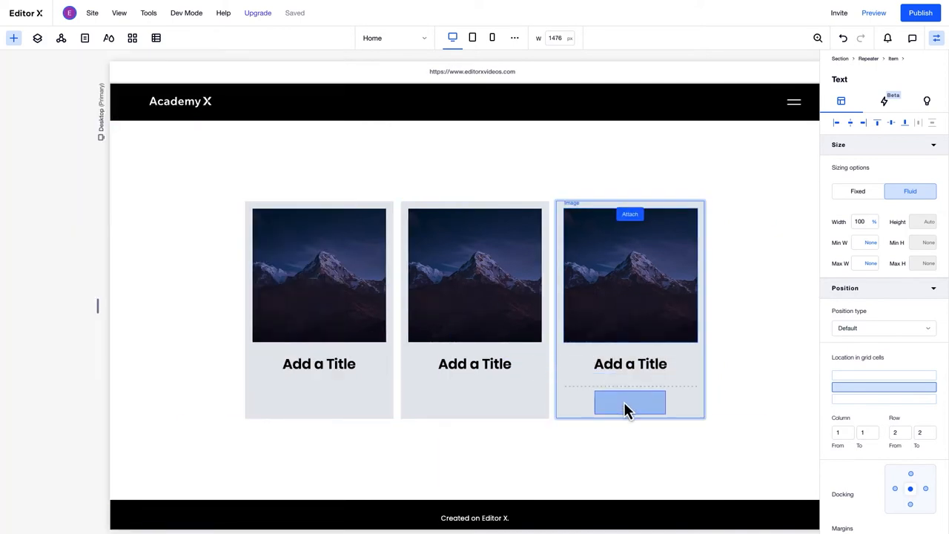
Place a Start Now button in the card's bottom row and round its corners
left_click(629, 403)
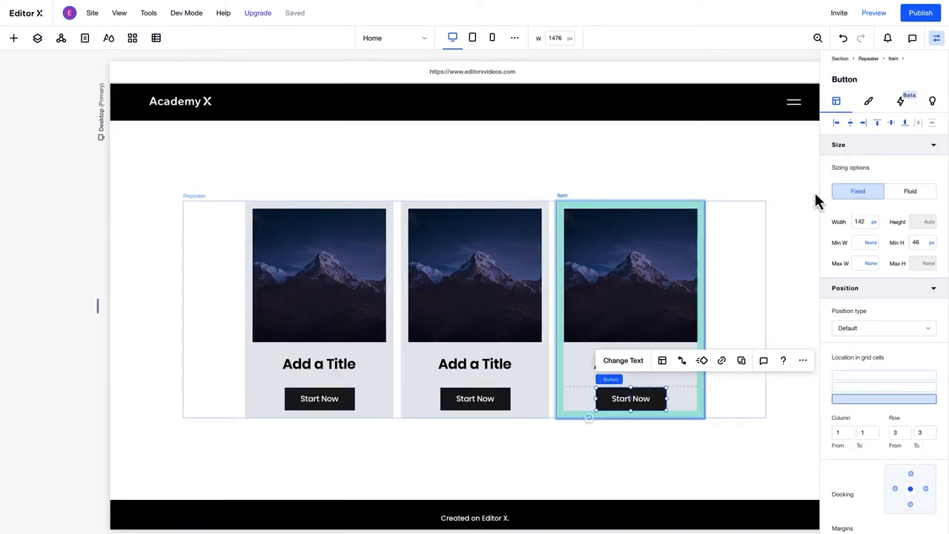
left_click(870, 101)
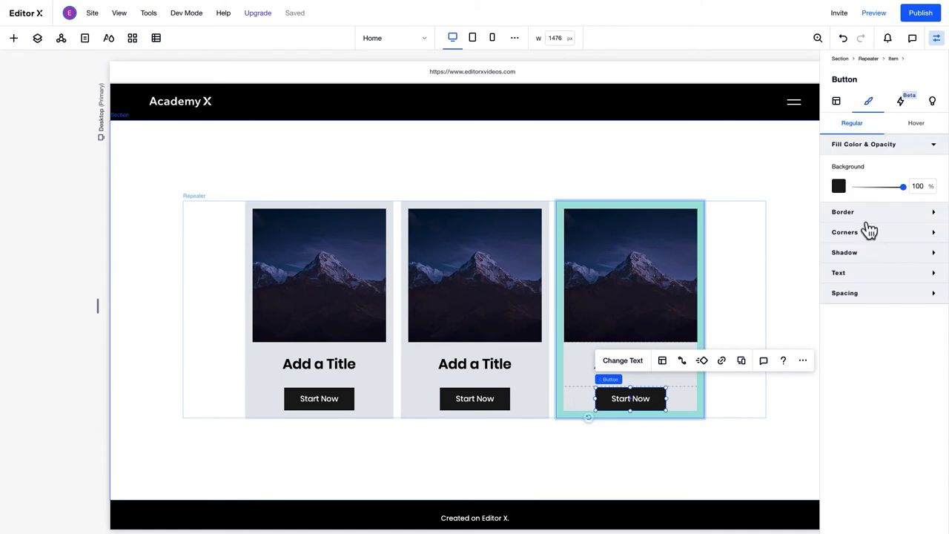
left_click(845, 231)
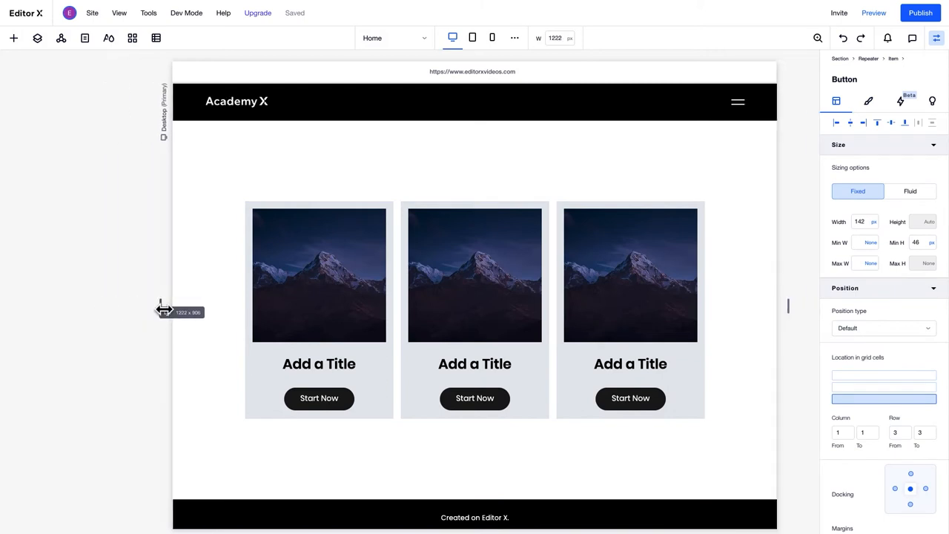
Narrow the canvas through tablet to mobile width so the cards stack in one column
left_click(472, 39)
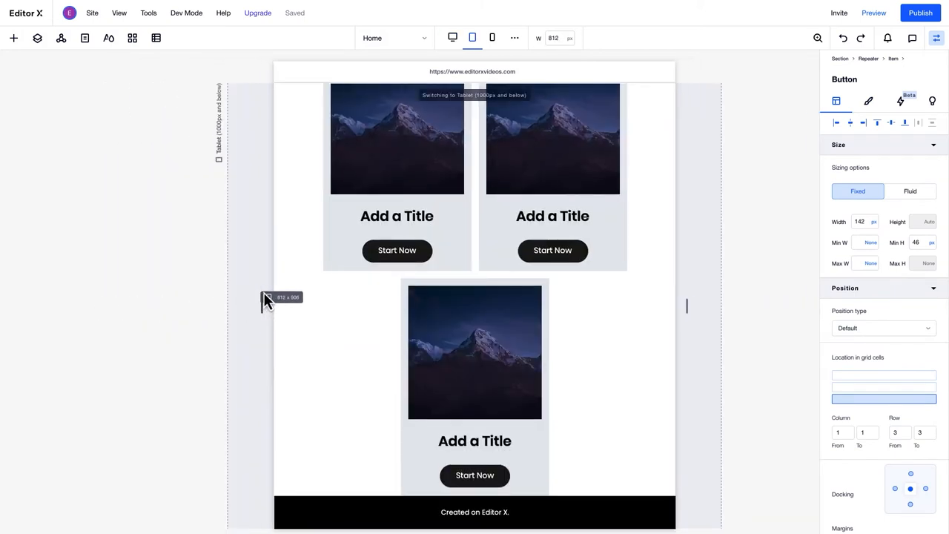
left_click(492, 39)
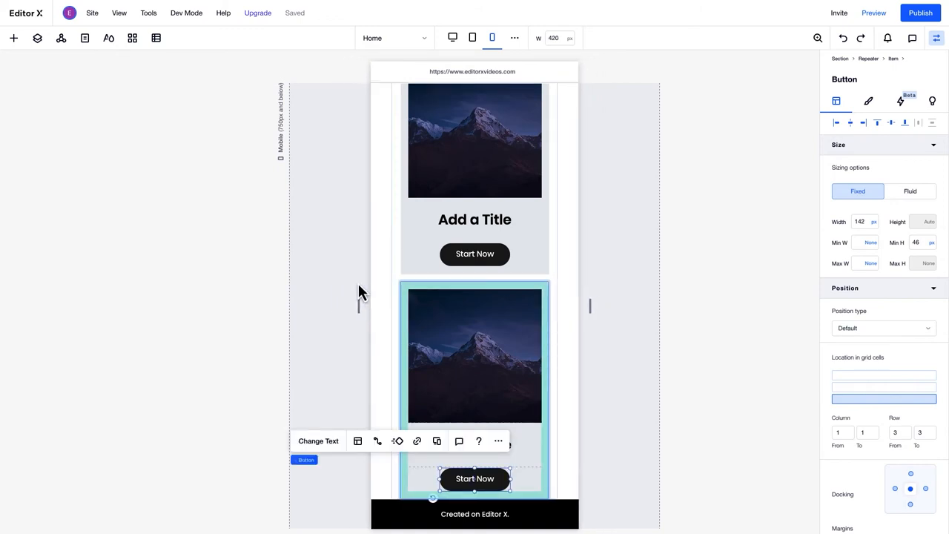
mouse_move(338, 398)
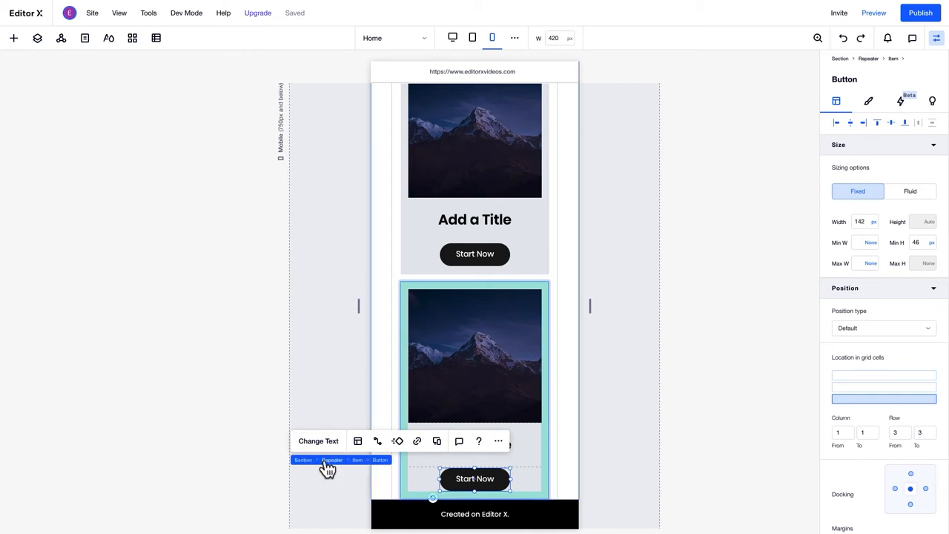
Switch the mobile repeater's display type to Slider
left_click(332, 460)
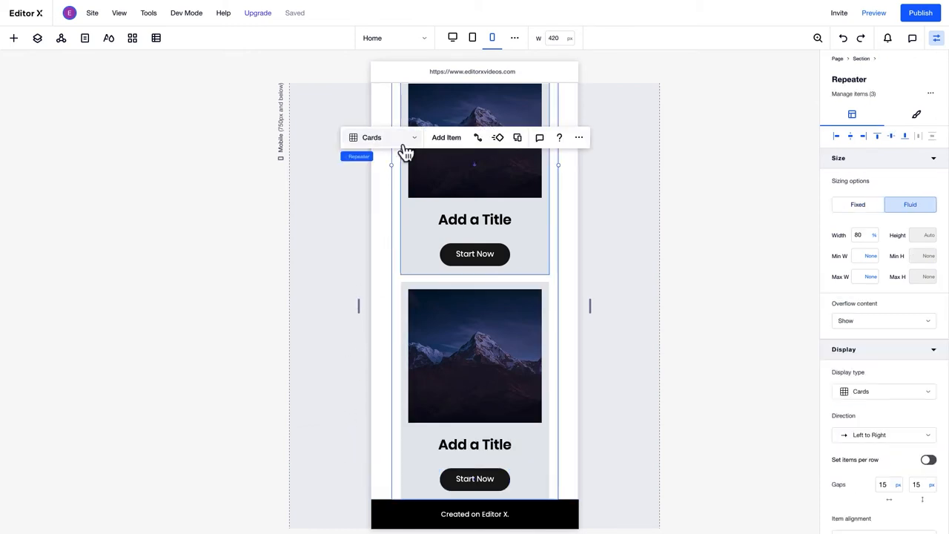
left_click(383, 137)
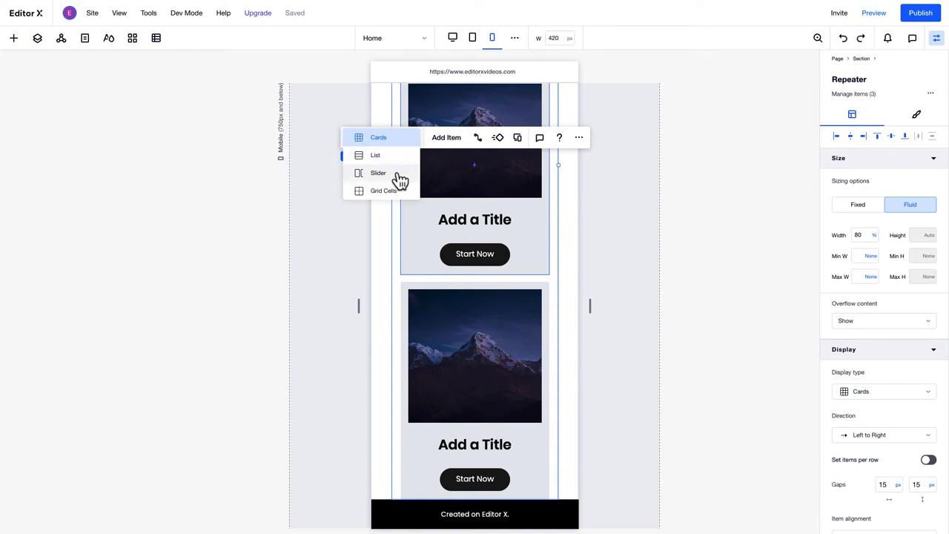
left_click(378, 172)
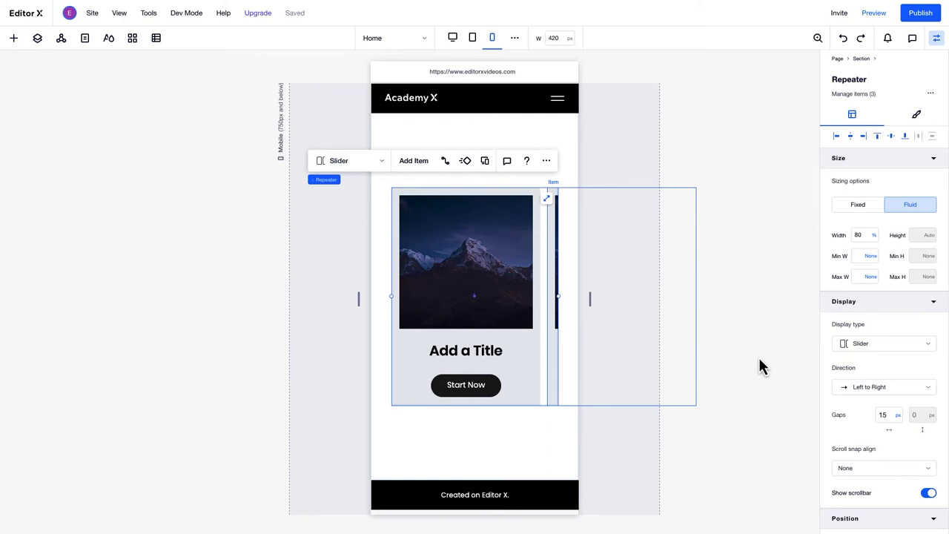
Keep Left to Right direction, set Scroll snap align to None and show the scrollbar
left_click(883, 386)
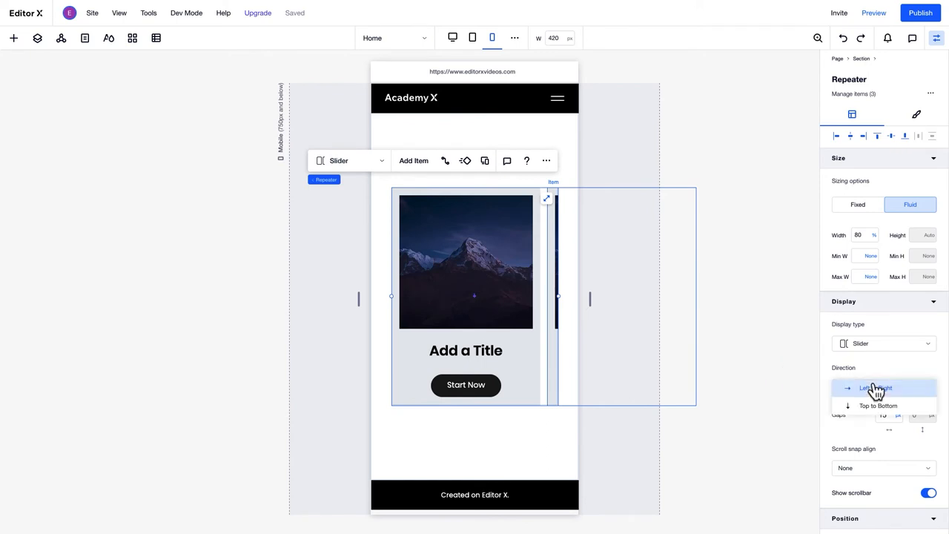
left_click(875, 388)
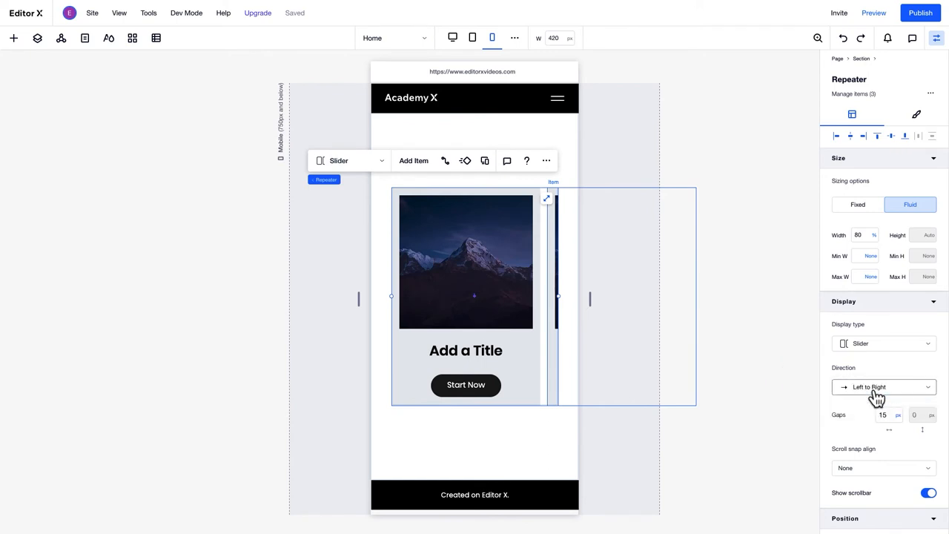
left_click(883, 469)
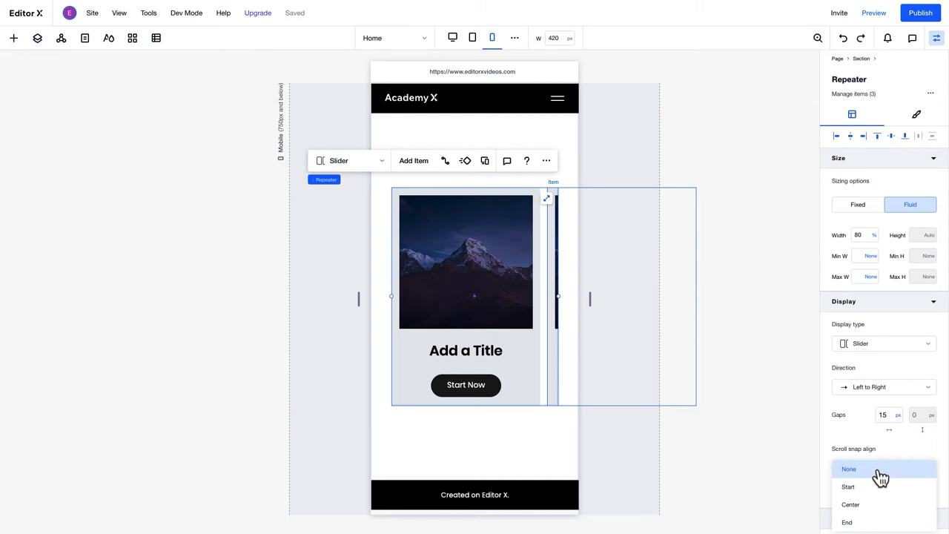
mouse_move(874, 487)
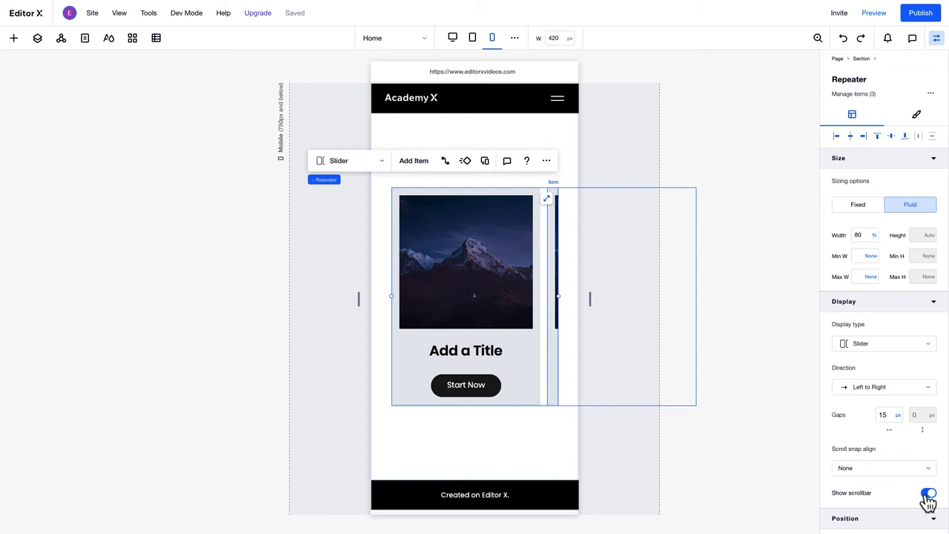
left_click(929, 493)
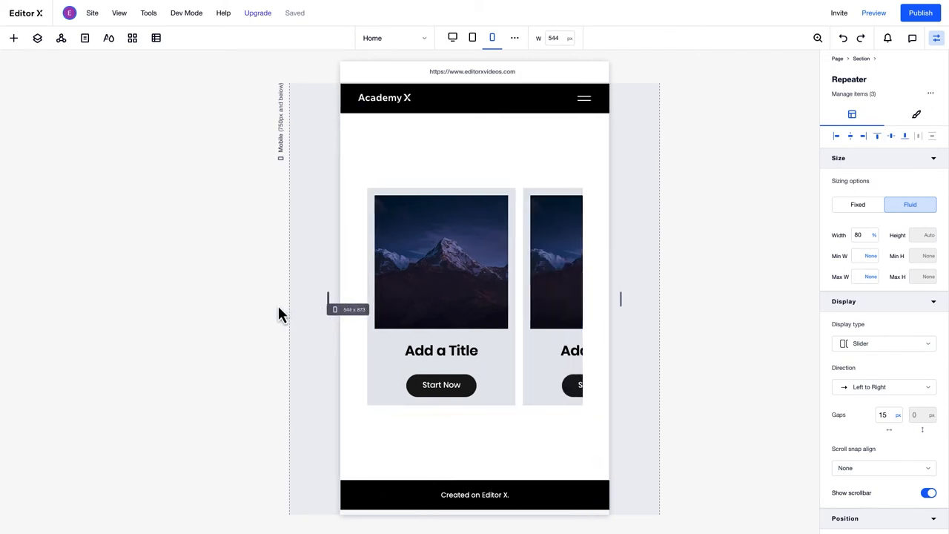
Widen the canvas through the tablet breakpoint back to the desktop layout
left_click(471, 38)
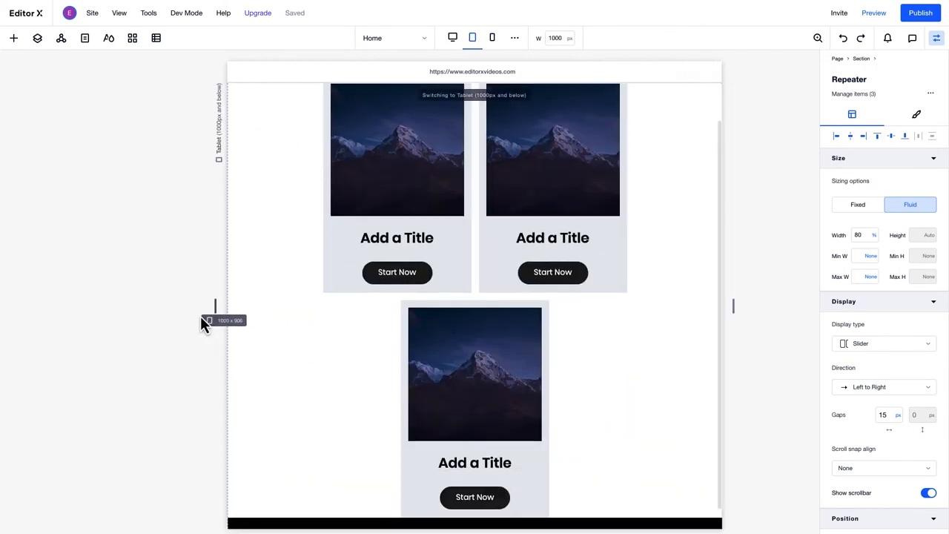
left_click(452, 37)
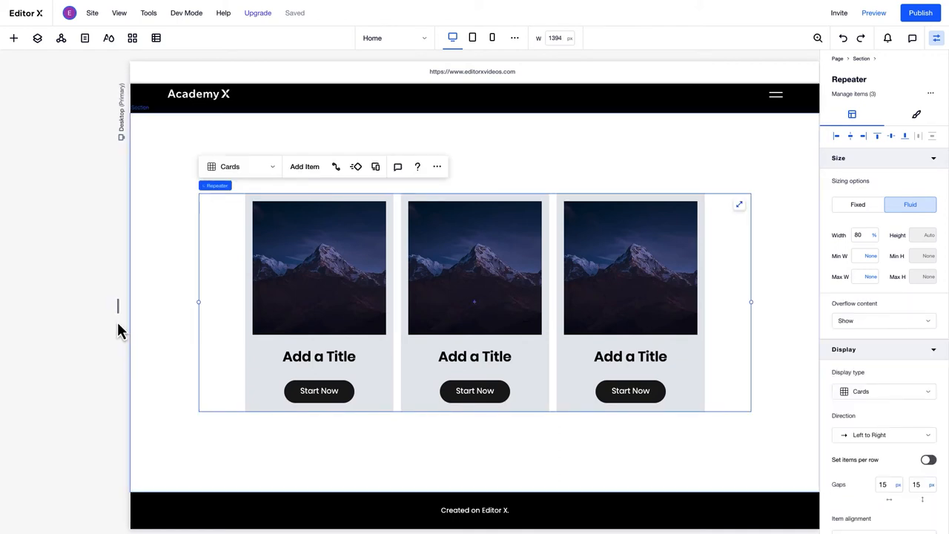
mouse_move(322, 279)
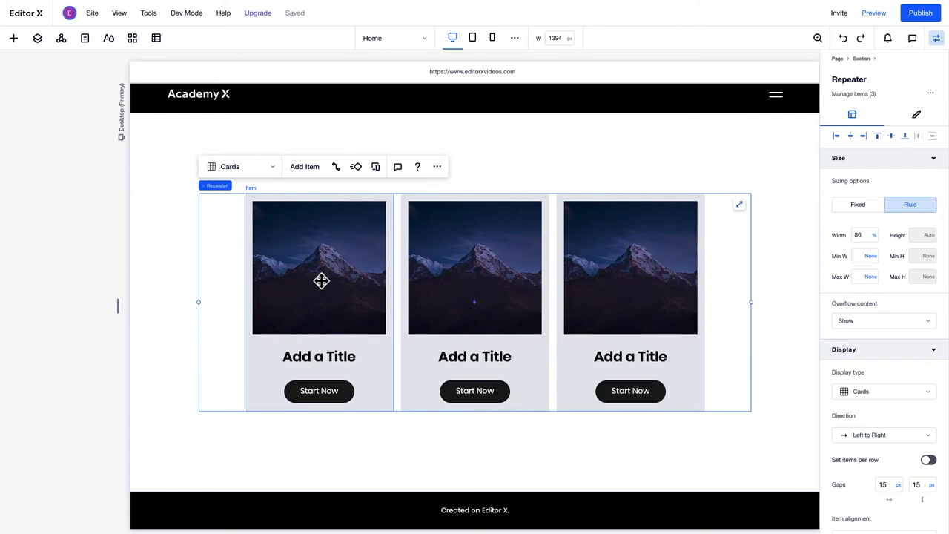
Swap the first card's mountain image for the agave plant photo from Site Files
left_click(319, 267)
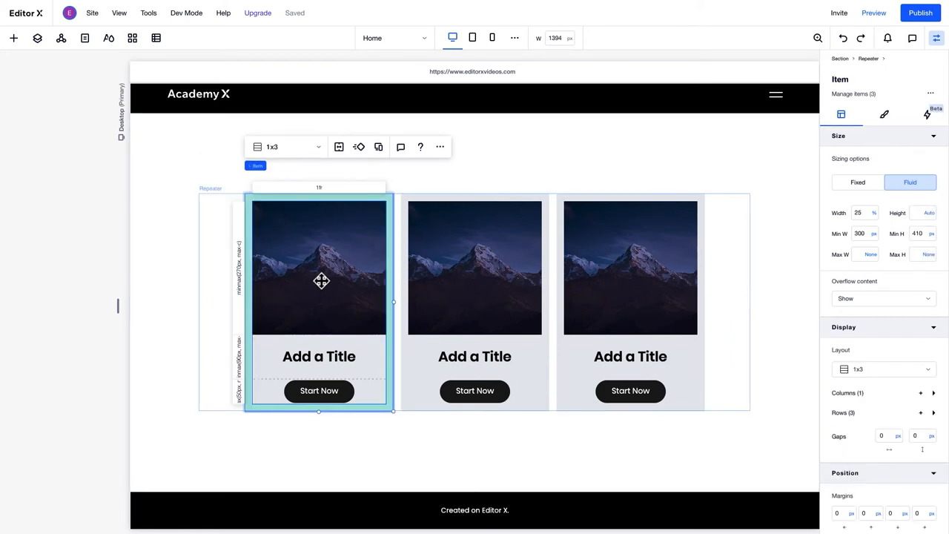
left_click(319, 267)
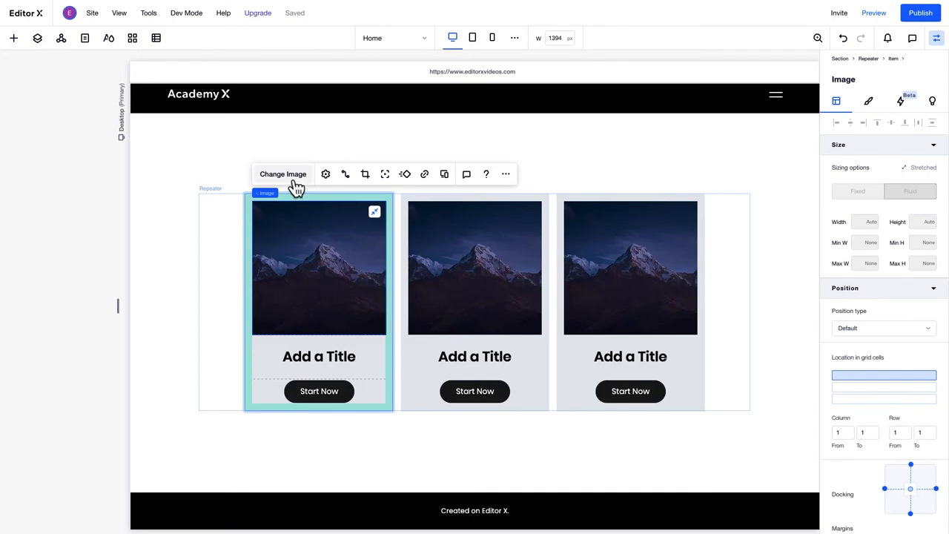
left_click(281, 174)
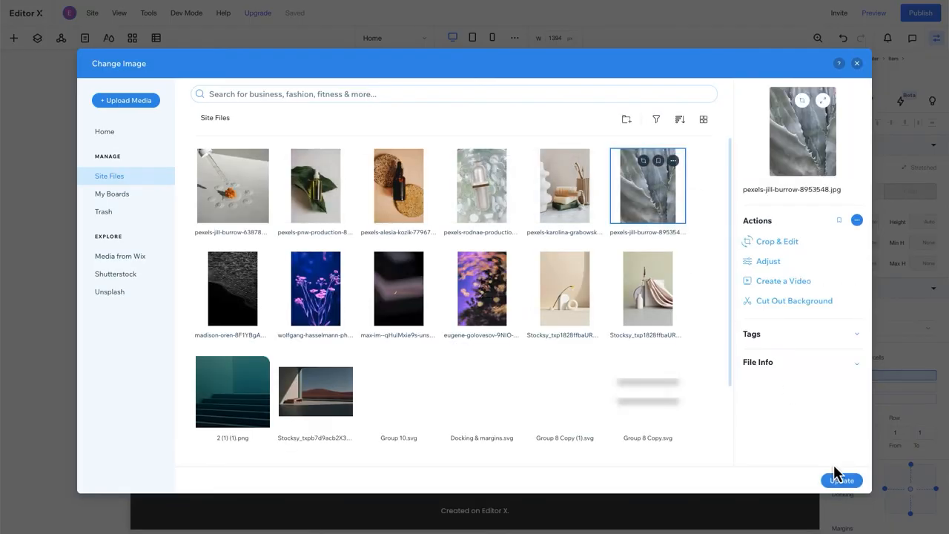
left_click(843, 480)
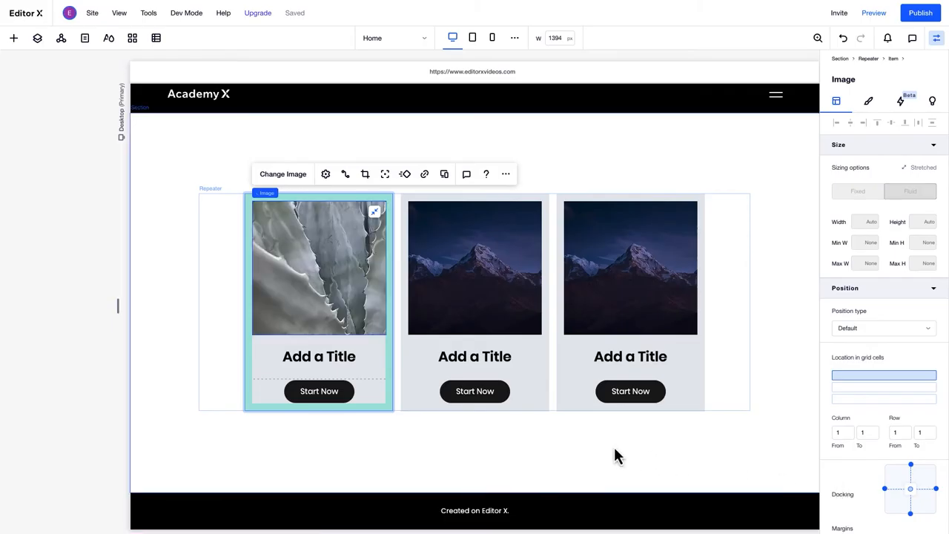
left_click(319, 356)
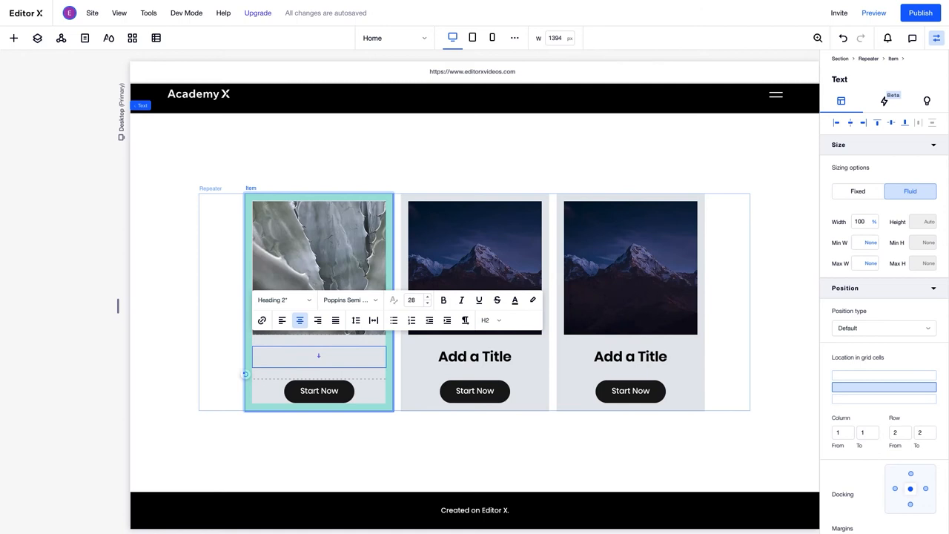
Retitle the first card 'Spiky Plants' and relabel its button 'Read more'
type("S")
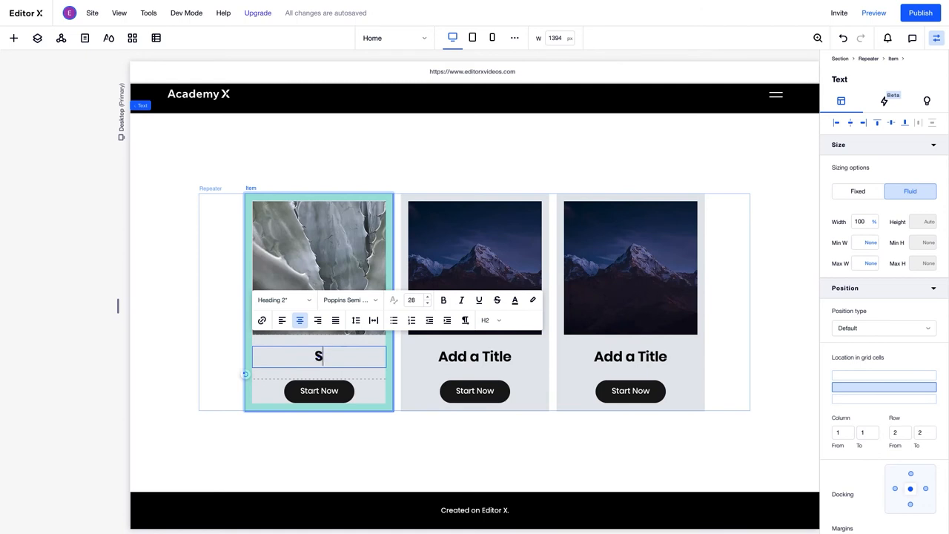
type("piky Pl")
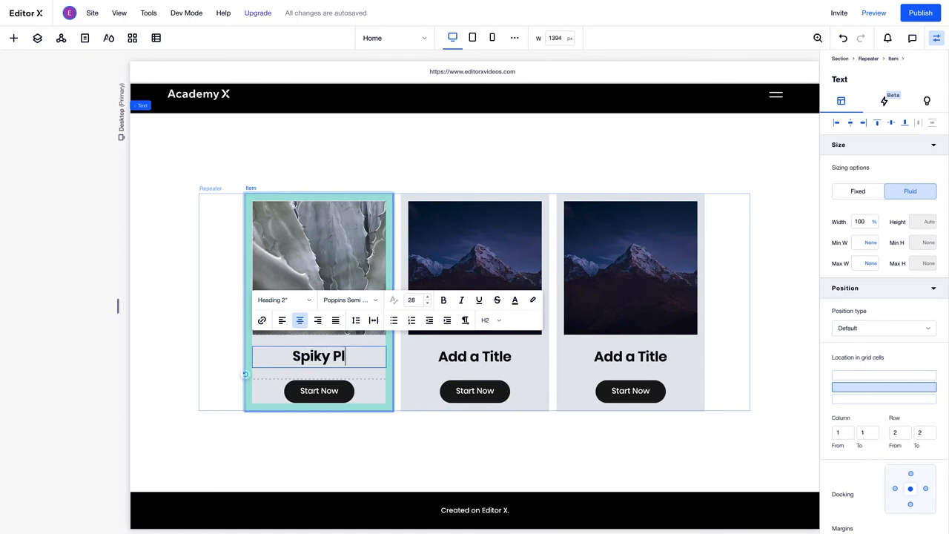
left_click(319, 391)
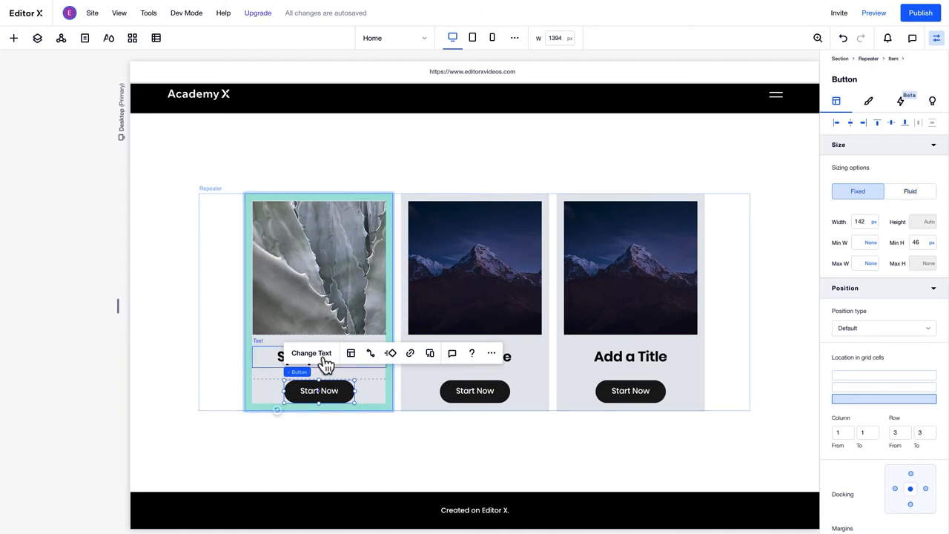
left_click(312, 353)
type("Read more")
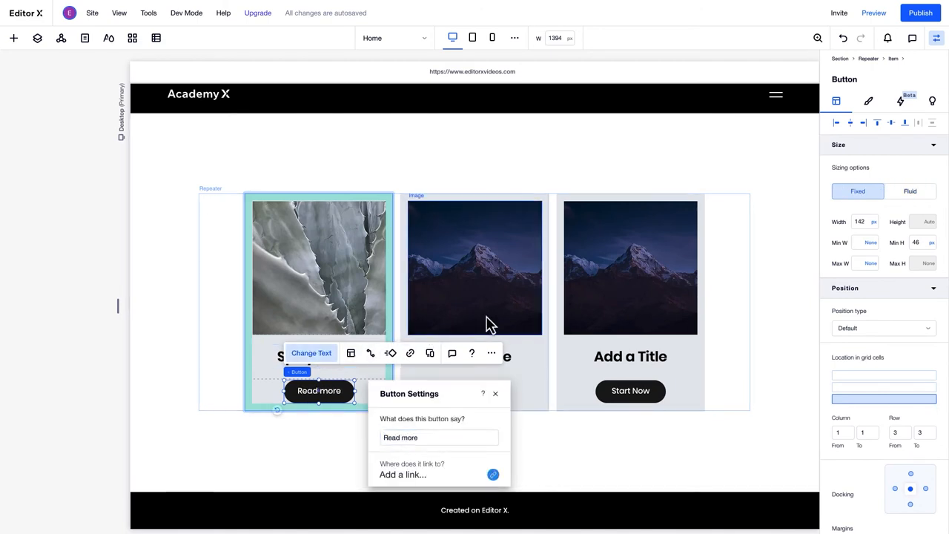
left_click(475, 267)
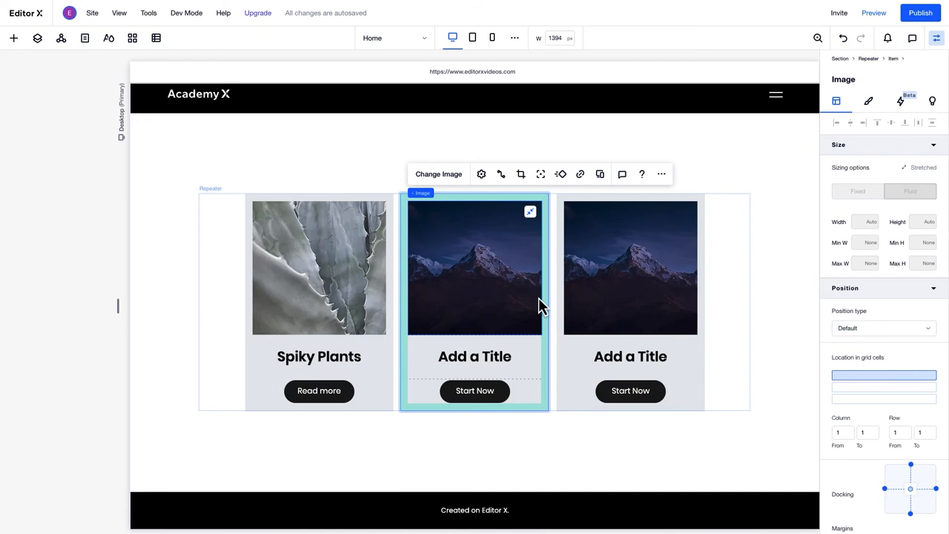
mouse_move(29, 58)
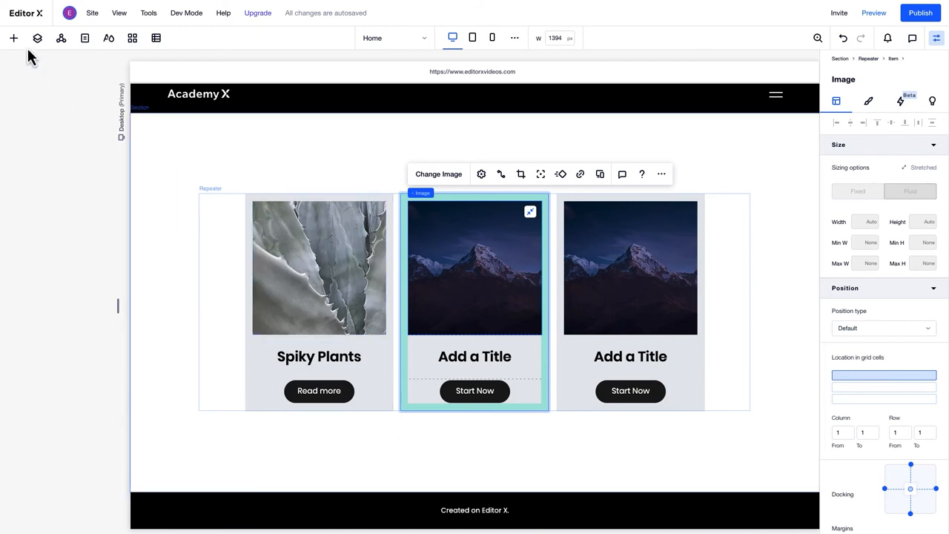
Reach the Products collection via Add > Content Manager > Collections, listing its five items
left_click(12, 39)
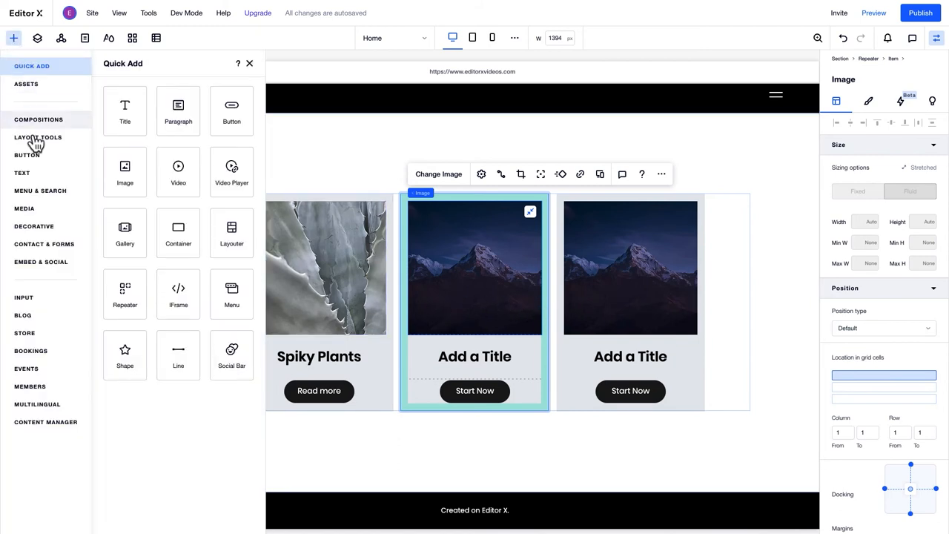
left_click(45, 421)
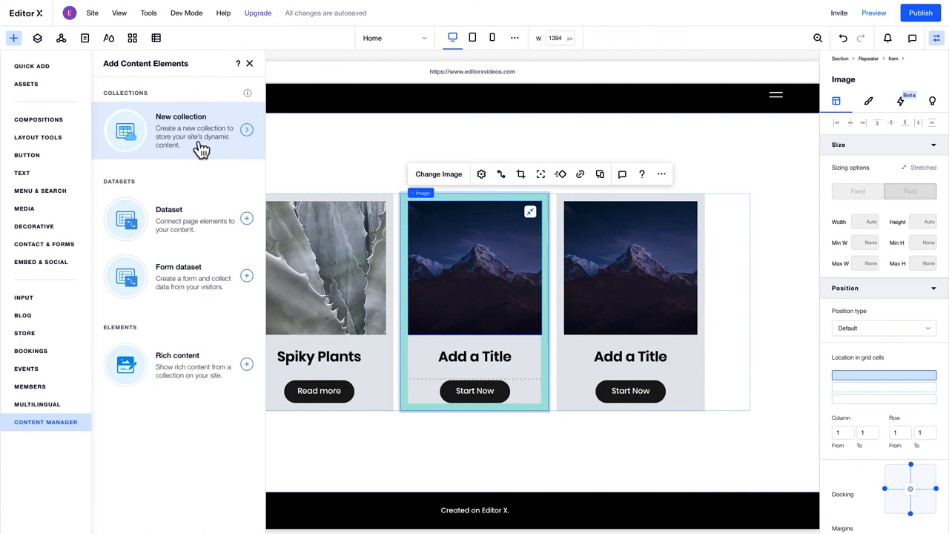
left_click(874, 12)
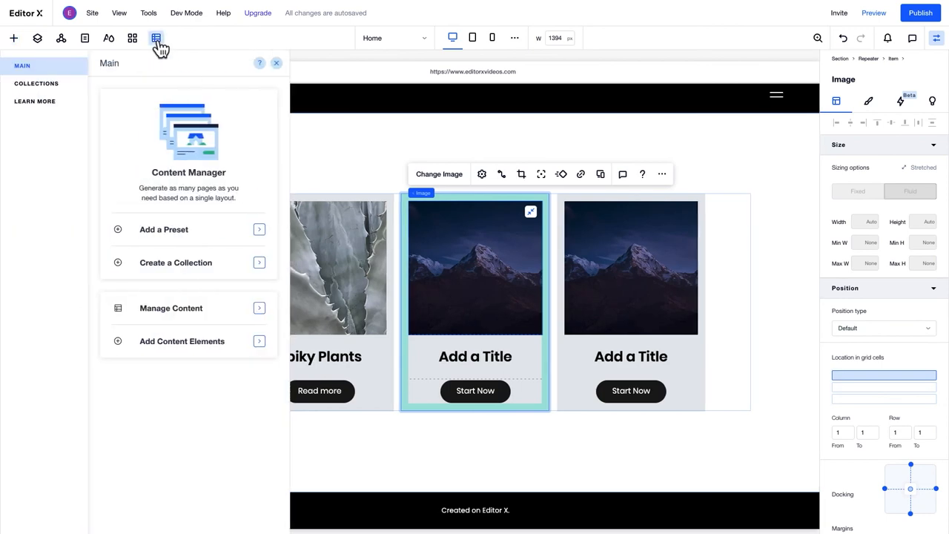
left_click(35, 83)
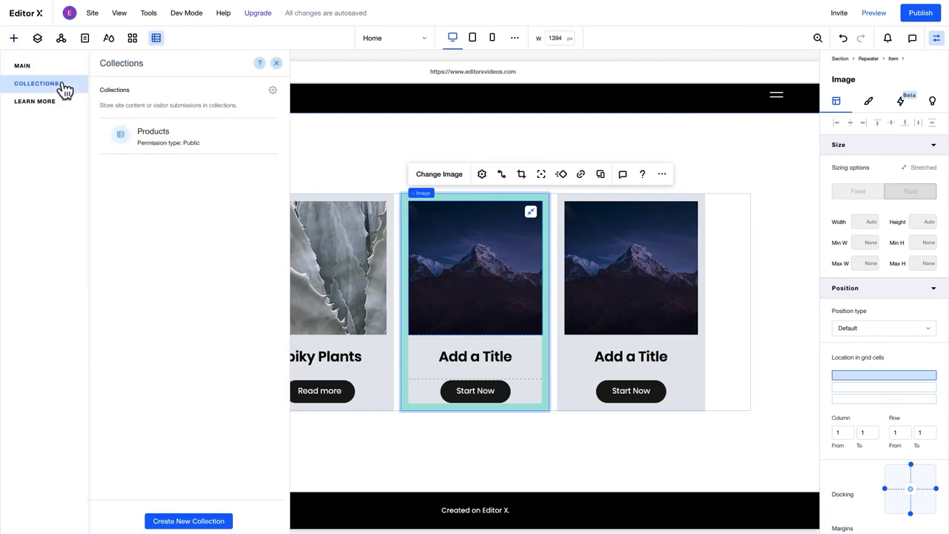
left_click(153, 136)
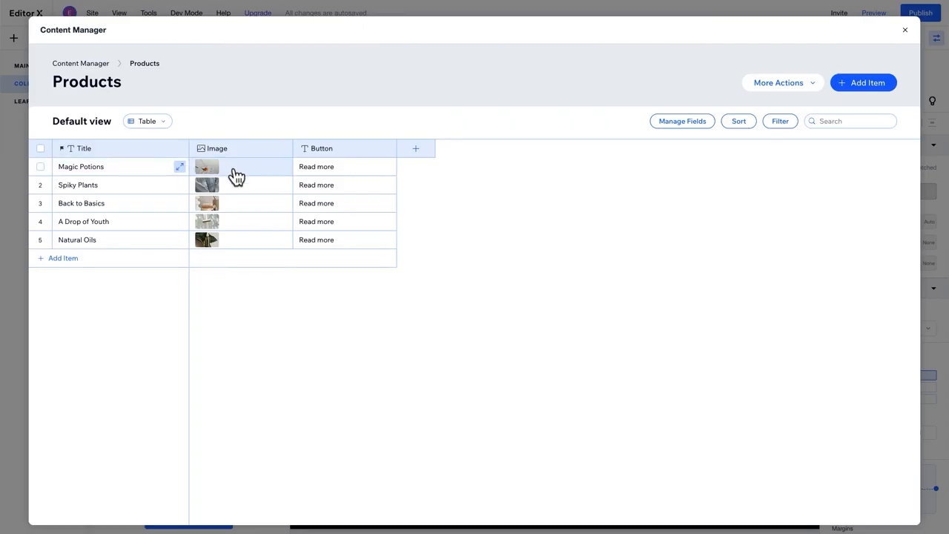
mouse_move(679, 100)
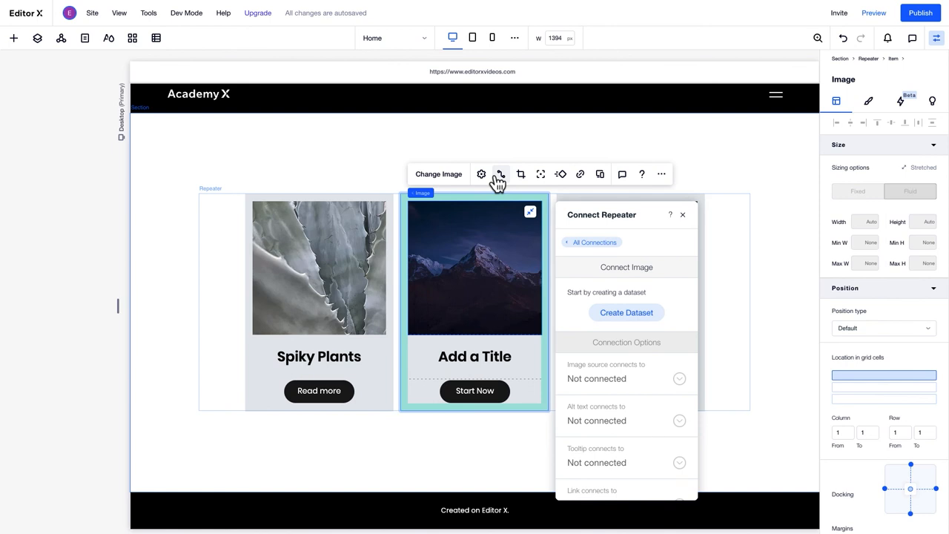
mouse_move(626, 312)
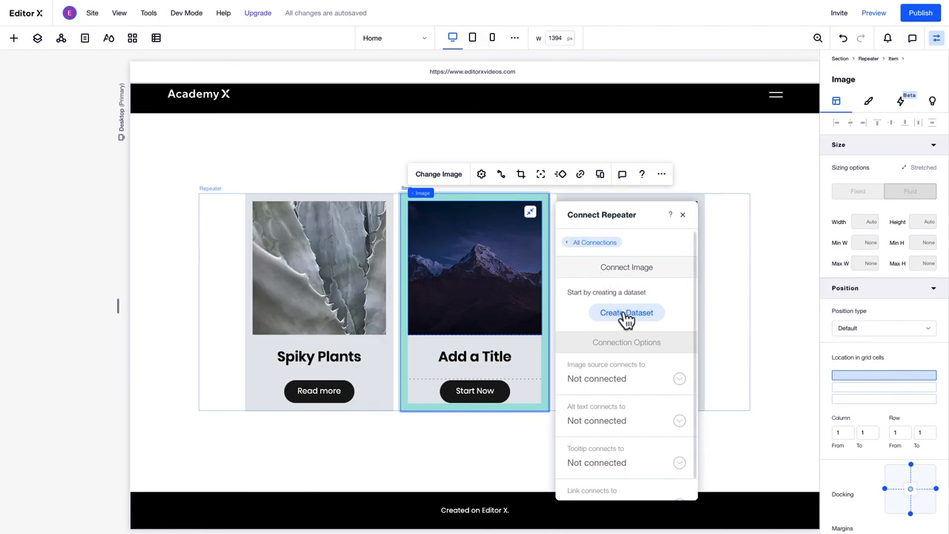
Create a Products dataset for the repeater so it repeats five identical plant cards
left_click(627, 312)
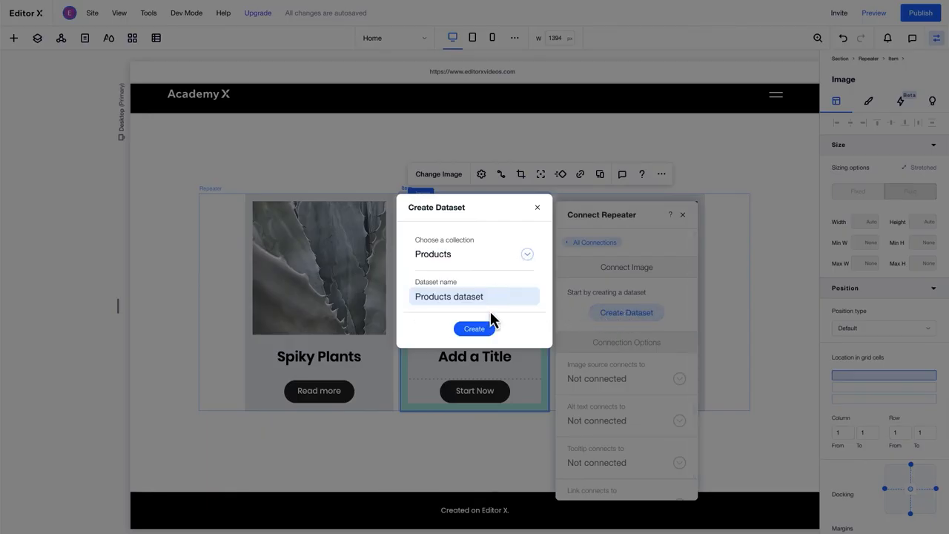
left_click(475, 330)
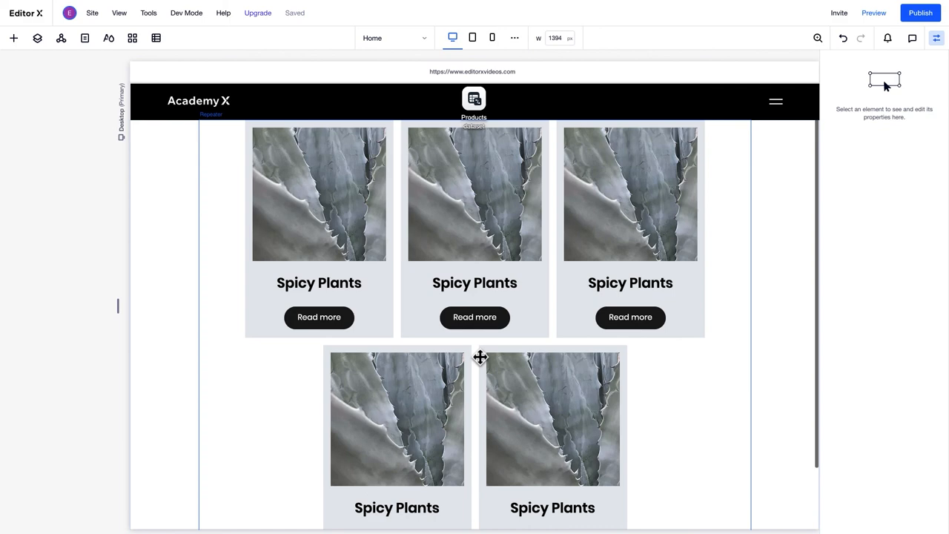
Link each card's image and title to the Products fields, then preview the five-product page
left_click(481, 358)
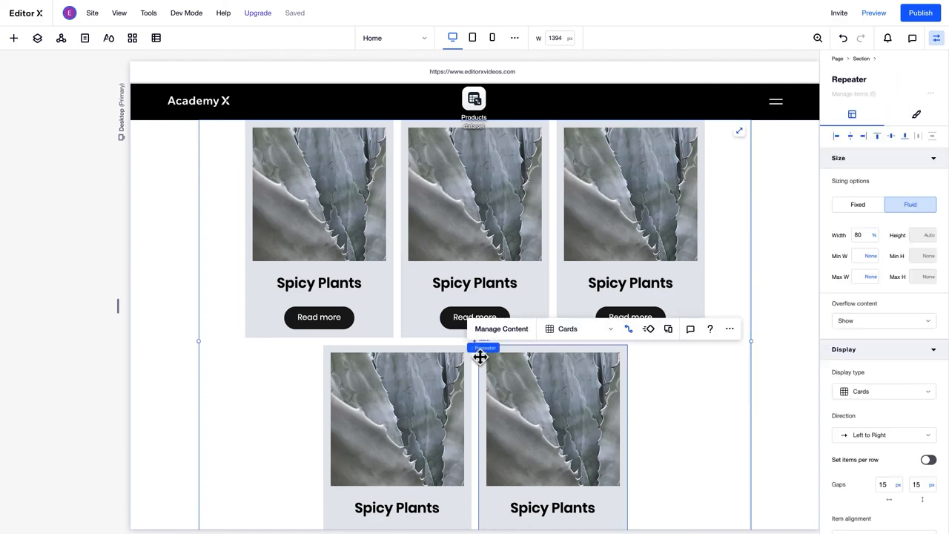
left_click(629, 329)
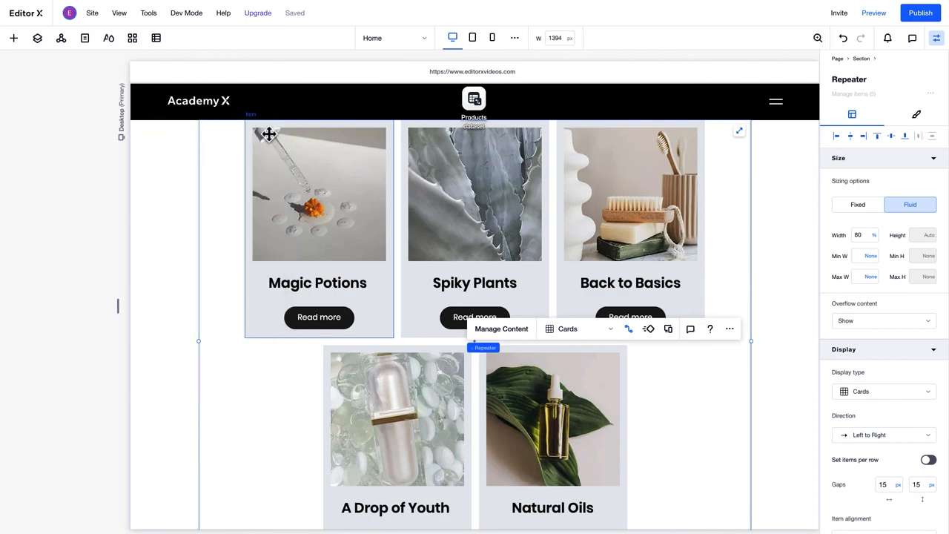
left_click(874, 12)
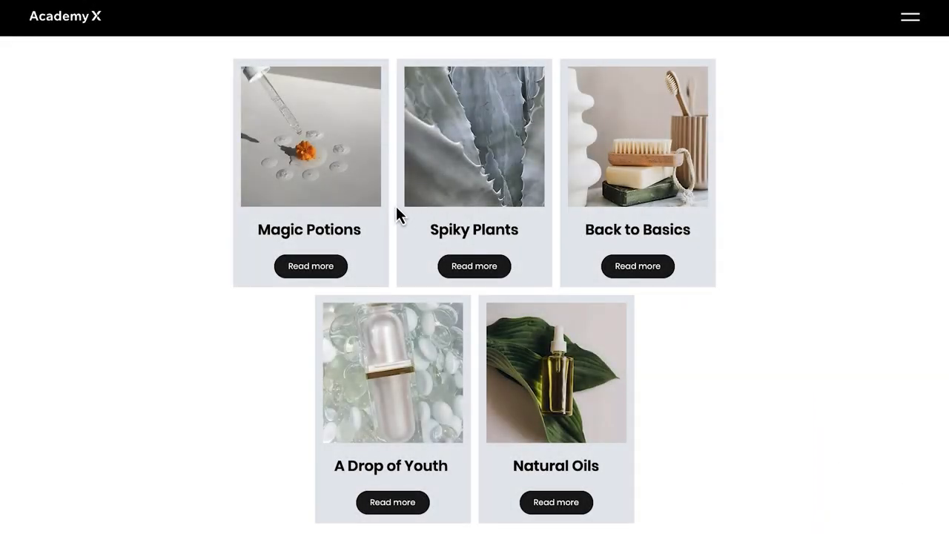